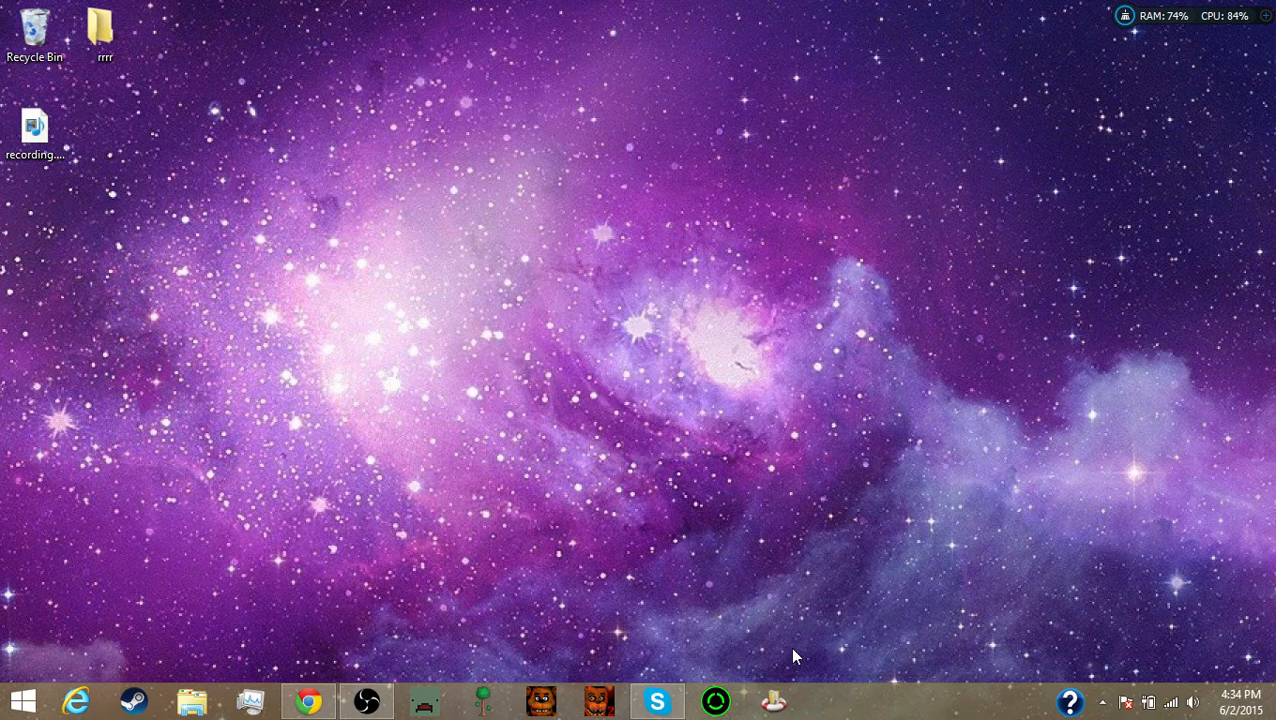
mouse_move(745, 427)
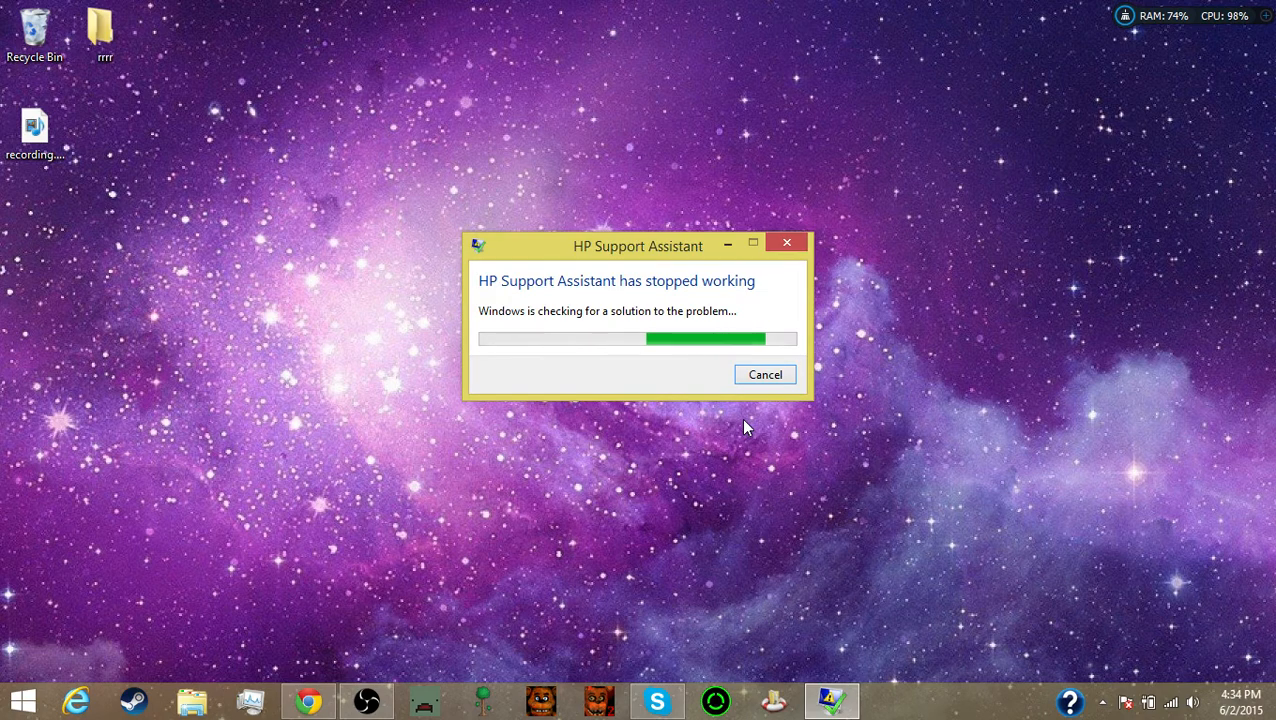
- Dismiss the HP Support Assistant crash notice and browse the full installed apps list
left_click(786, 242)
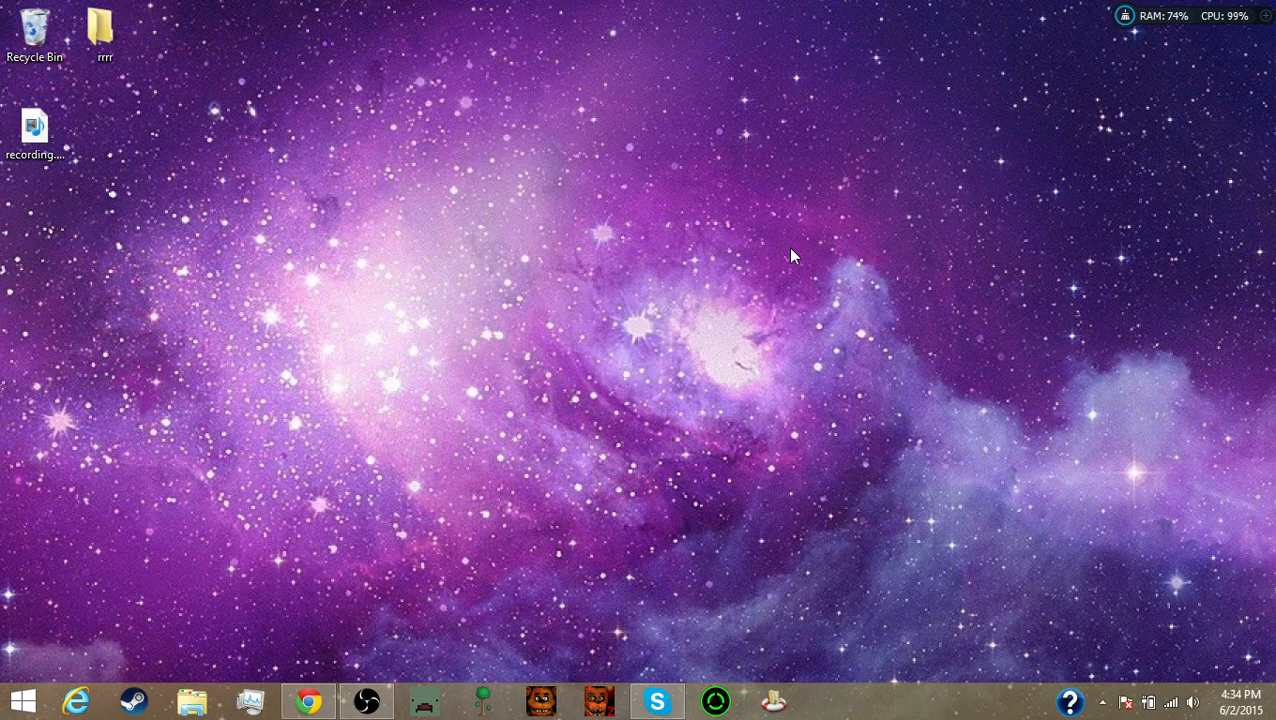
mouse_move(247, 542)
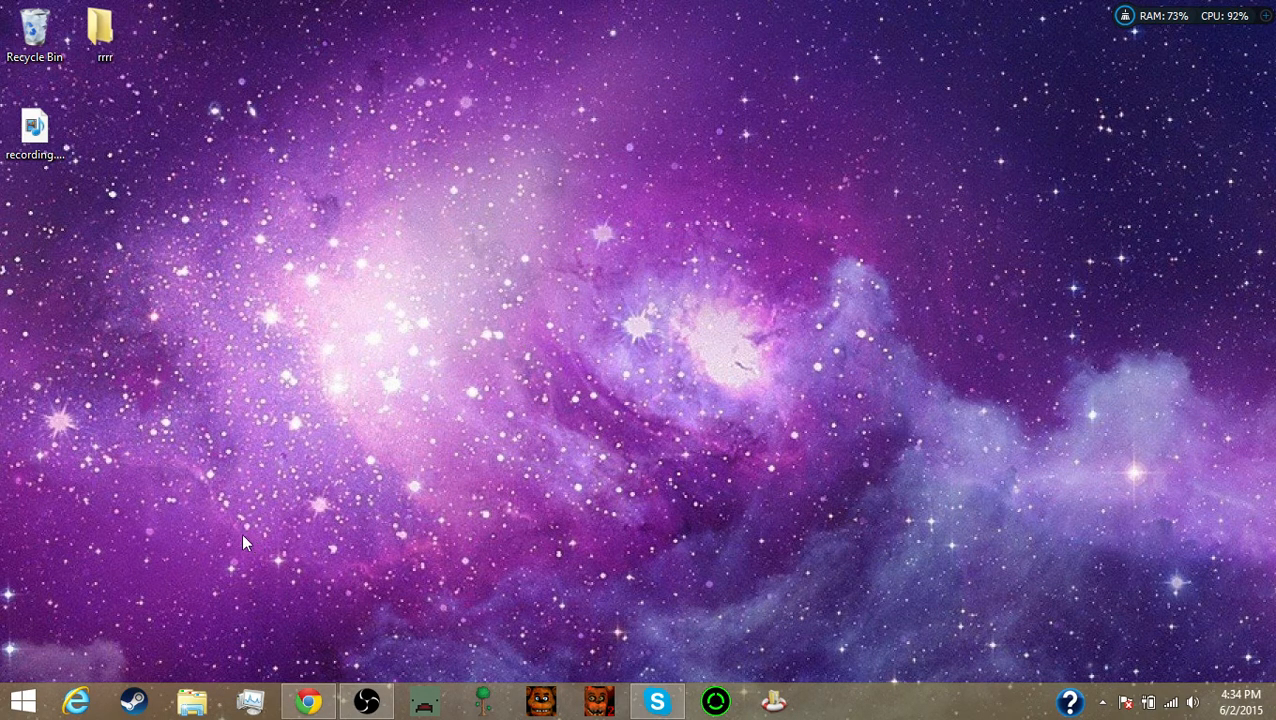
mouse_move(11, 675)
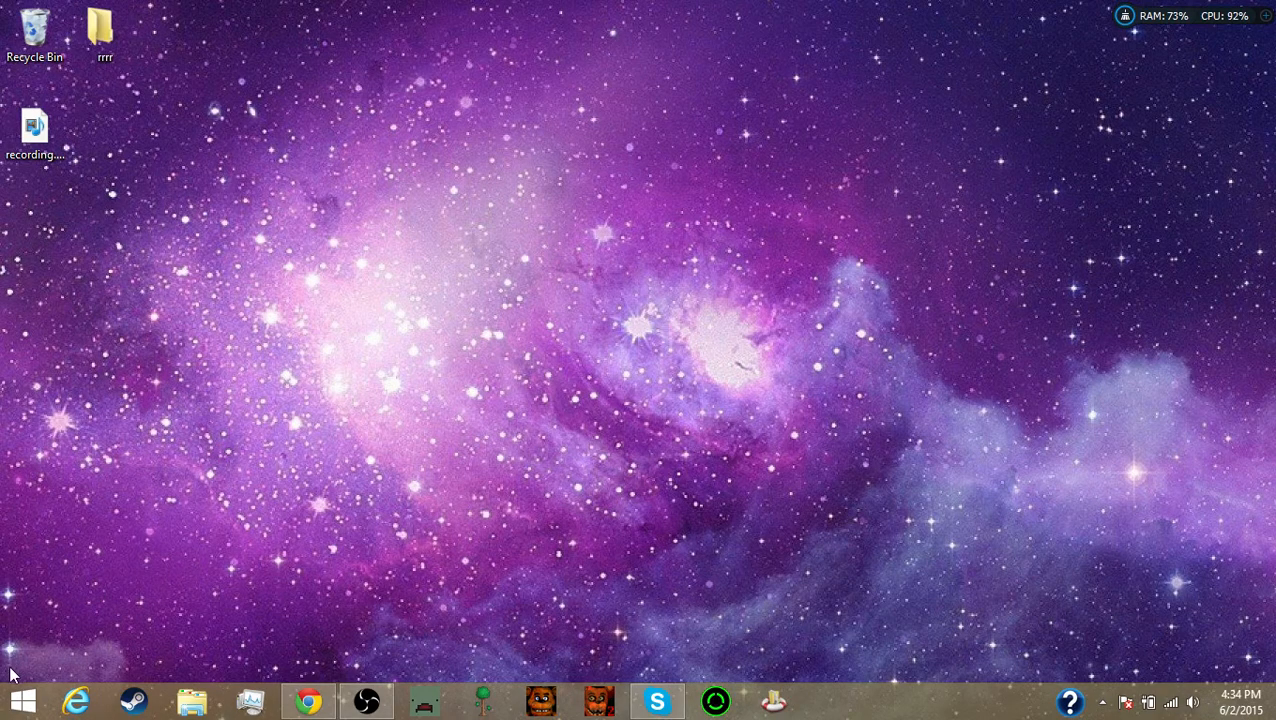
left_click(22, 700)
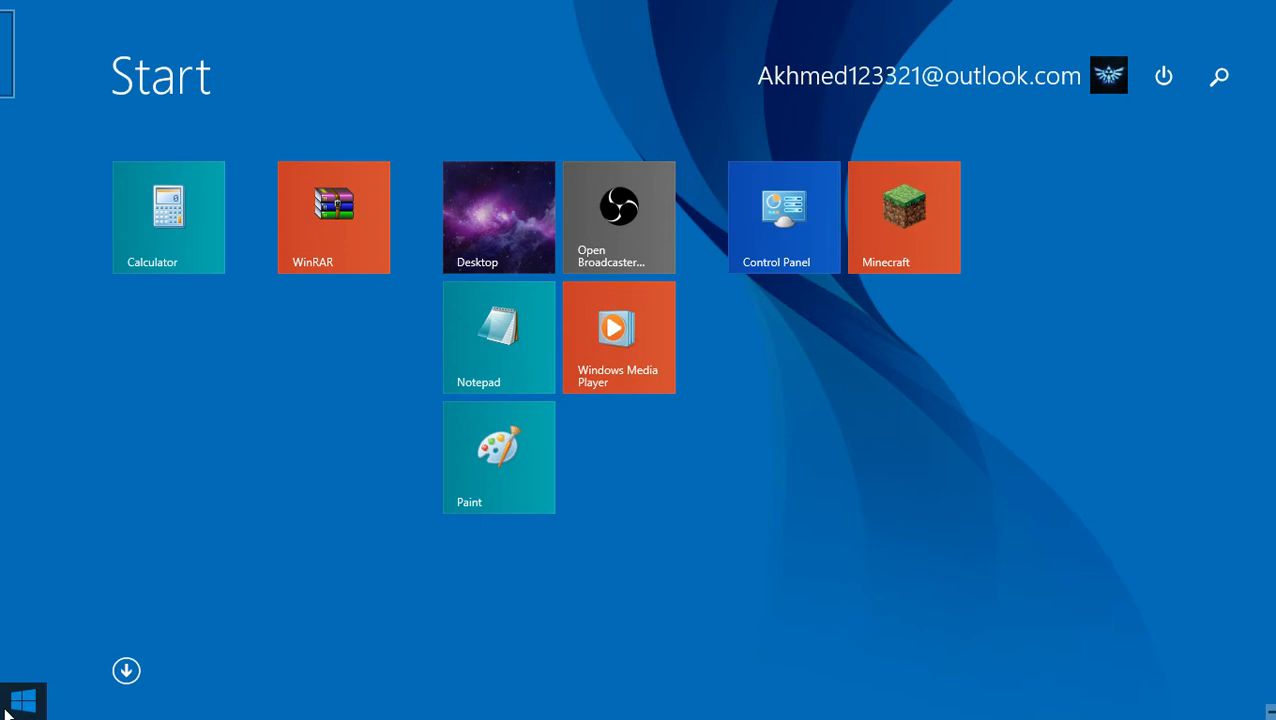
left_click(126, 670)
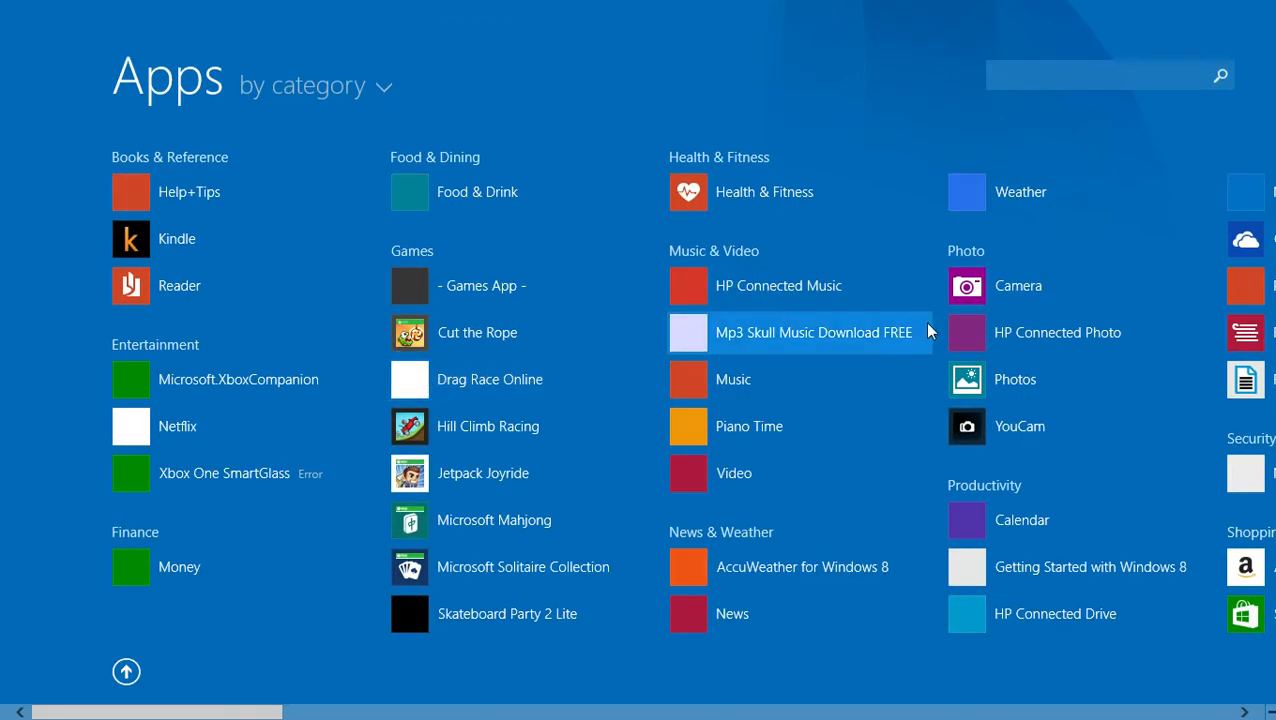
scroll("right", 3)
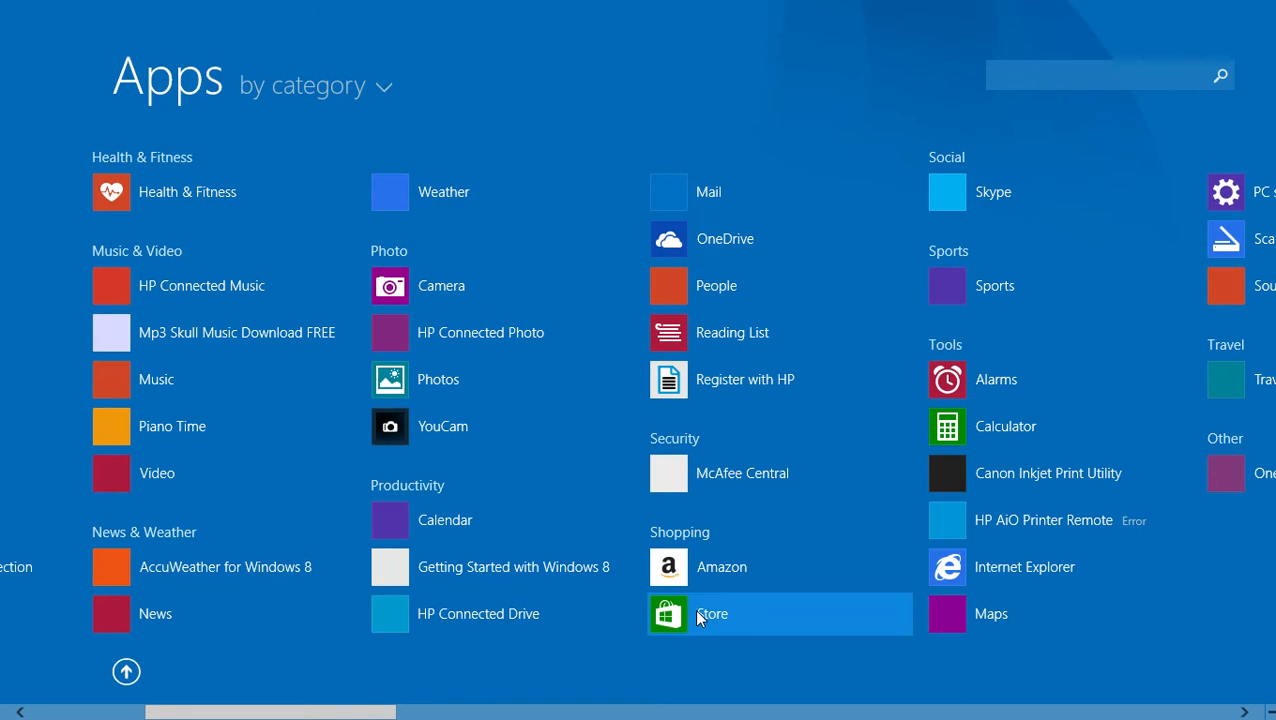
mouse_move(617, 627)
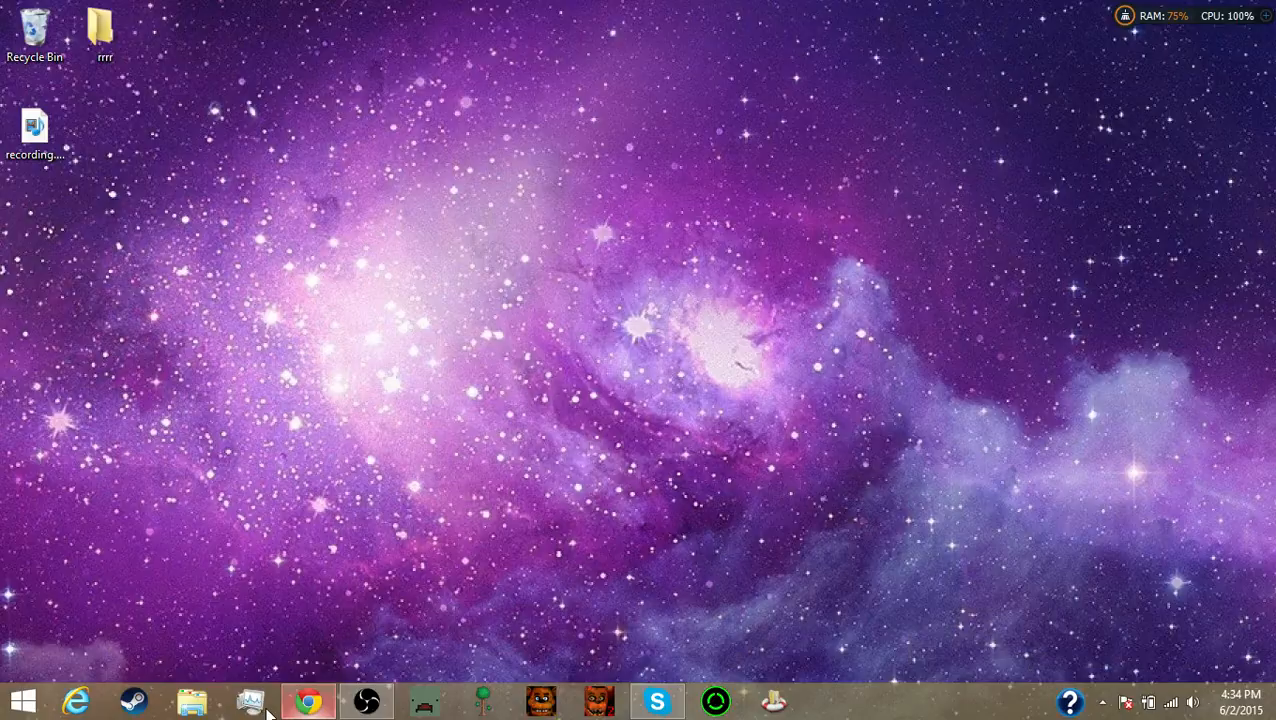
- Try launching the Store, close it when stuck loading, then open and close the settings pane
left_click(22, 699)
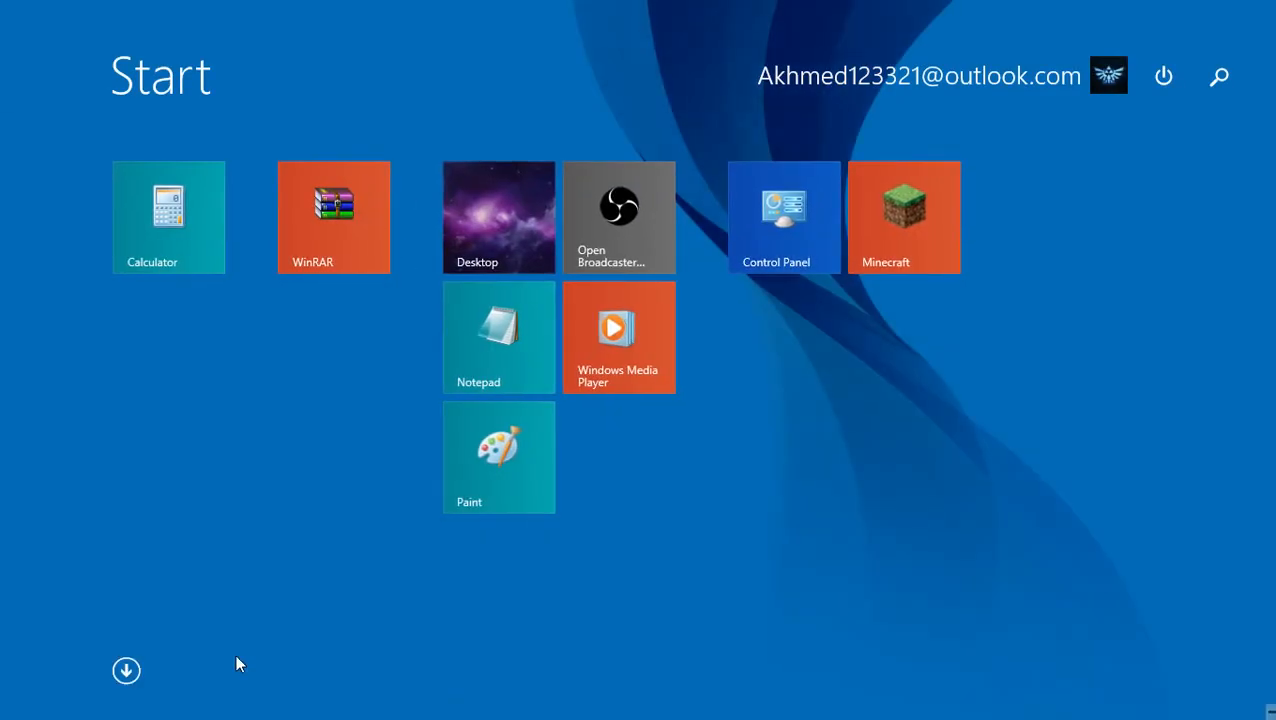
left_click(126, 670)
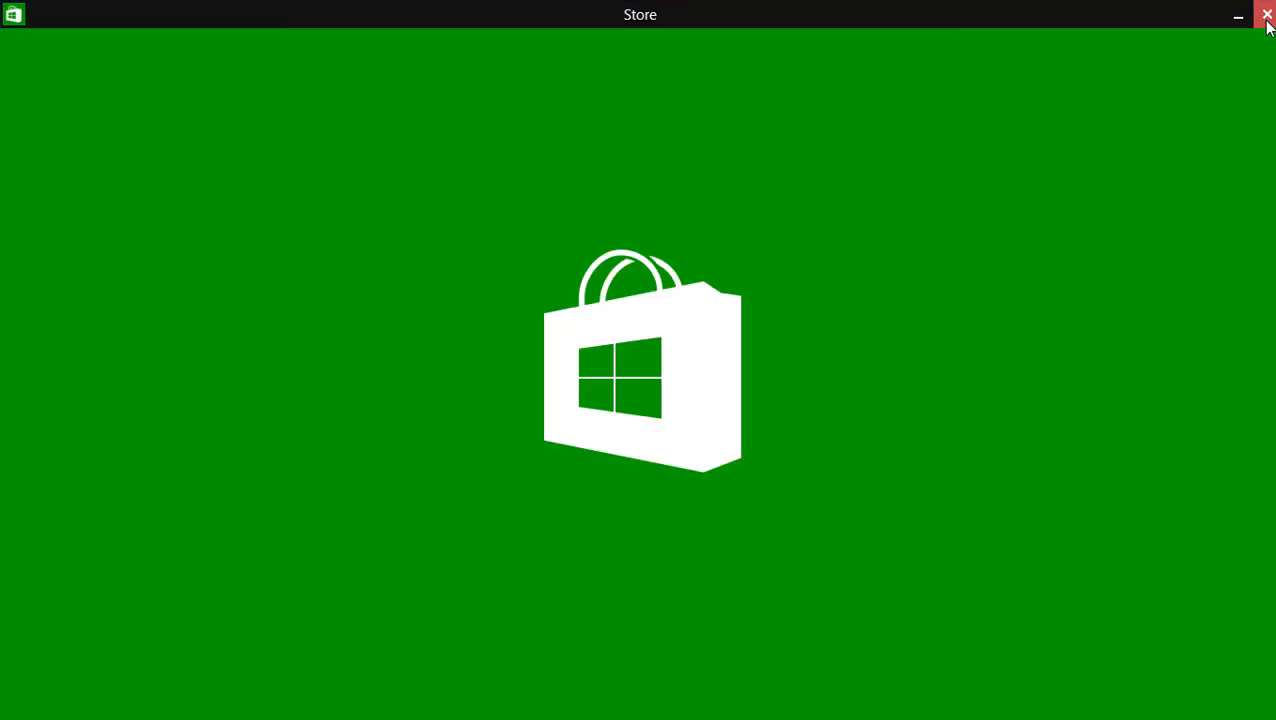
left_click(1266, 15)
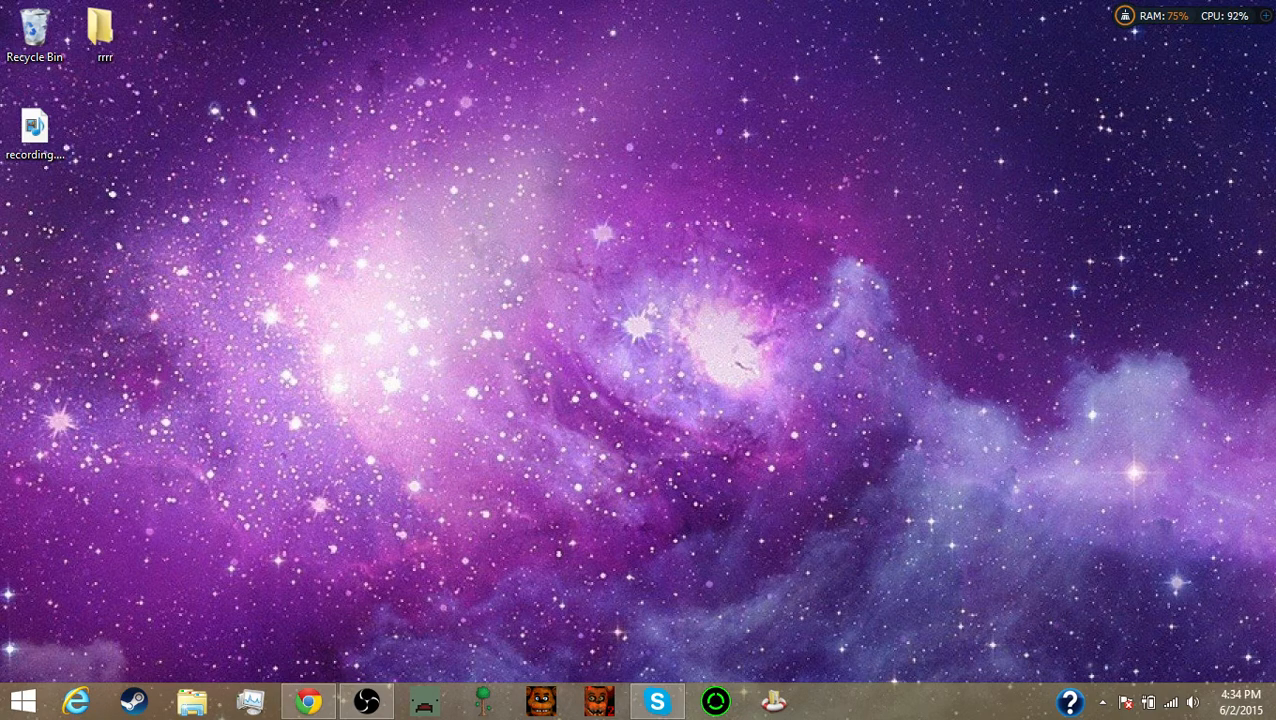
mouse_move(589, 183)
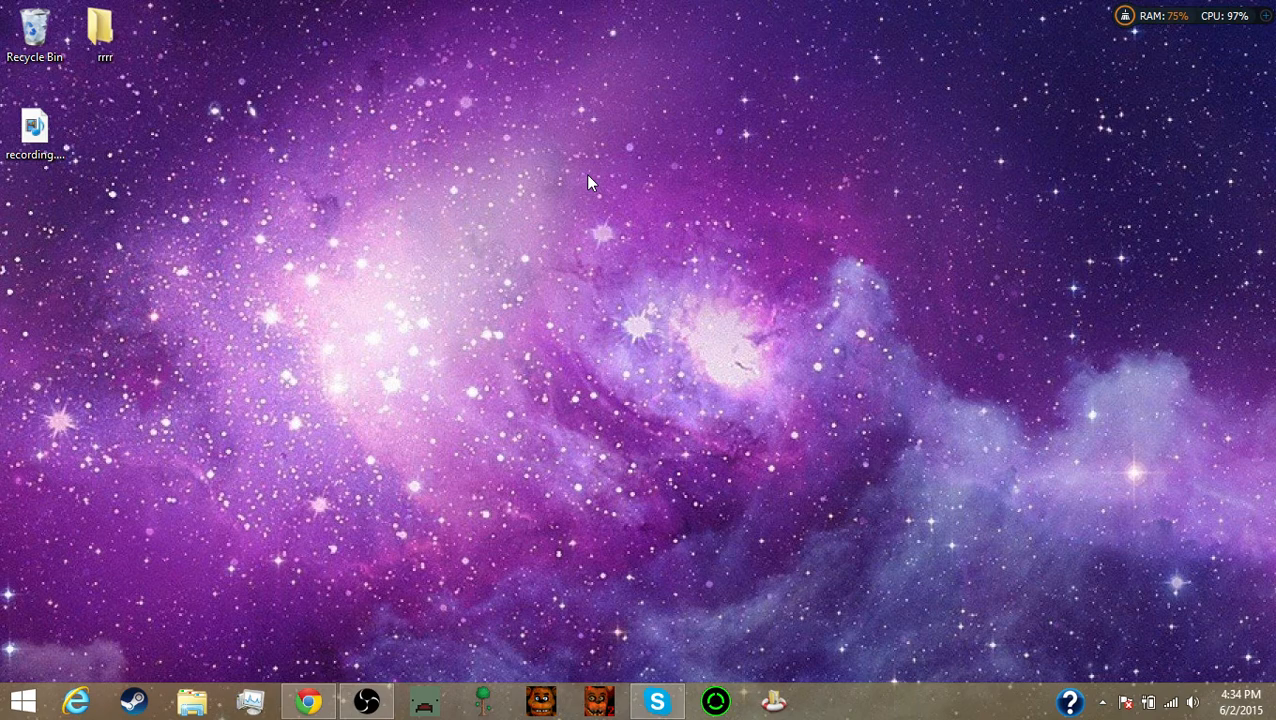
mouse_move(600, 40)
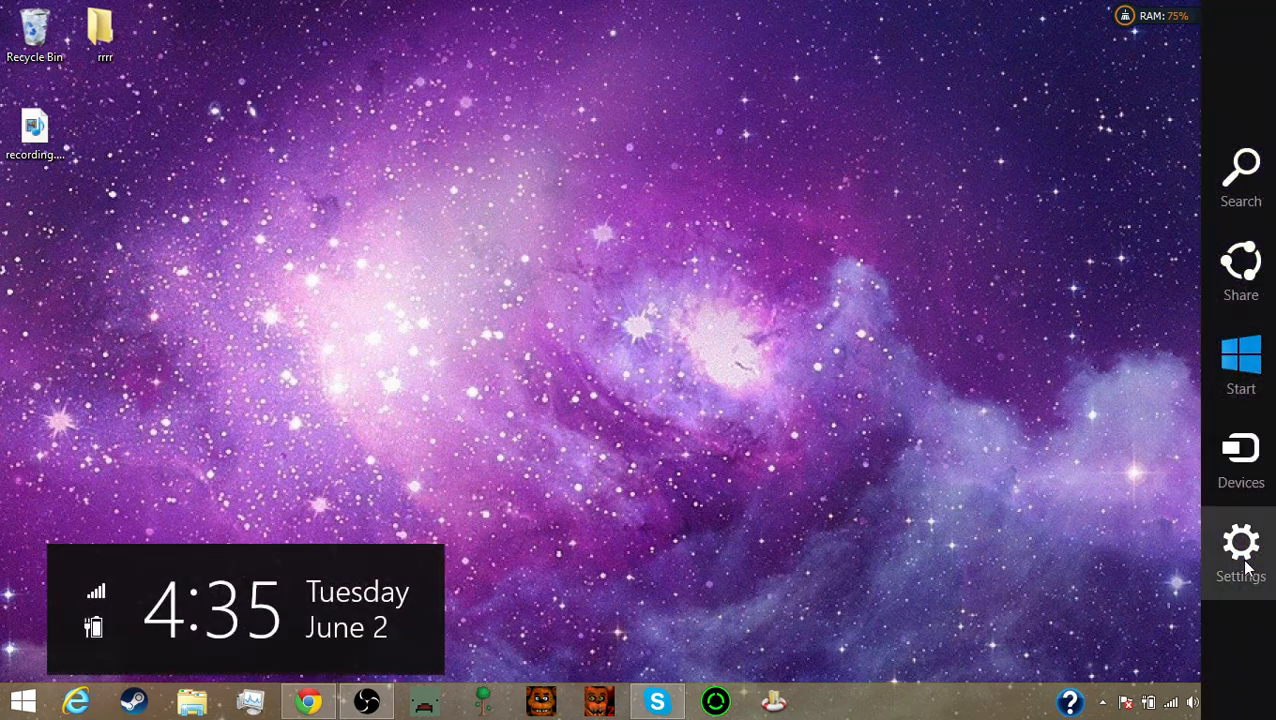
left_click(1240, 550)
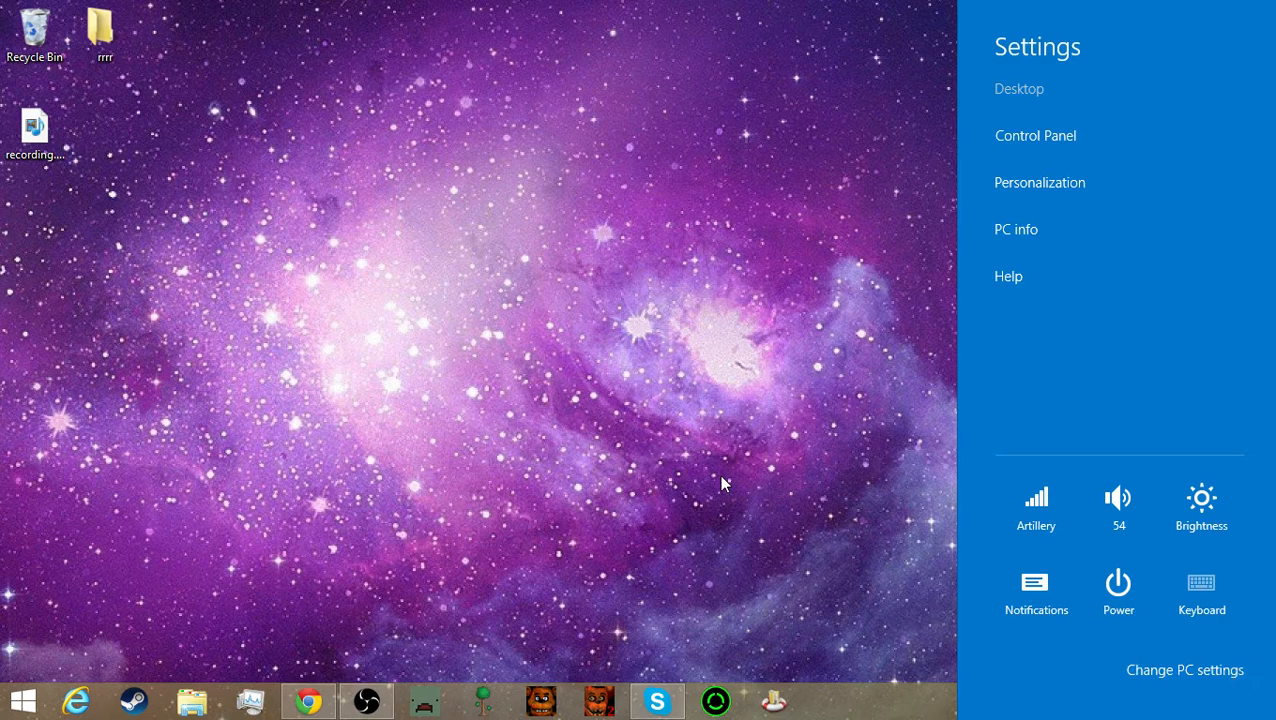
left_click(700, 490)
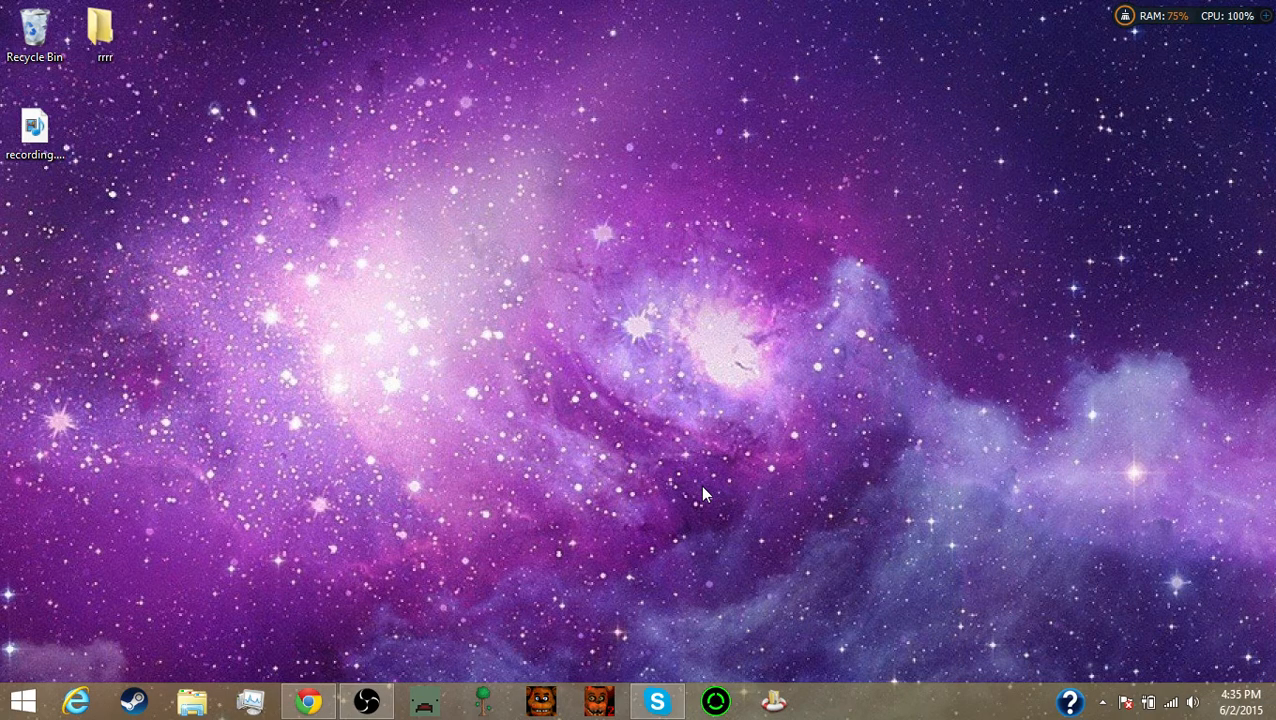
mouse_move(172, 180)
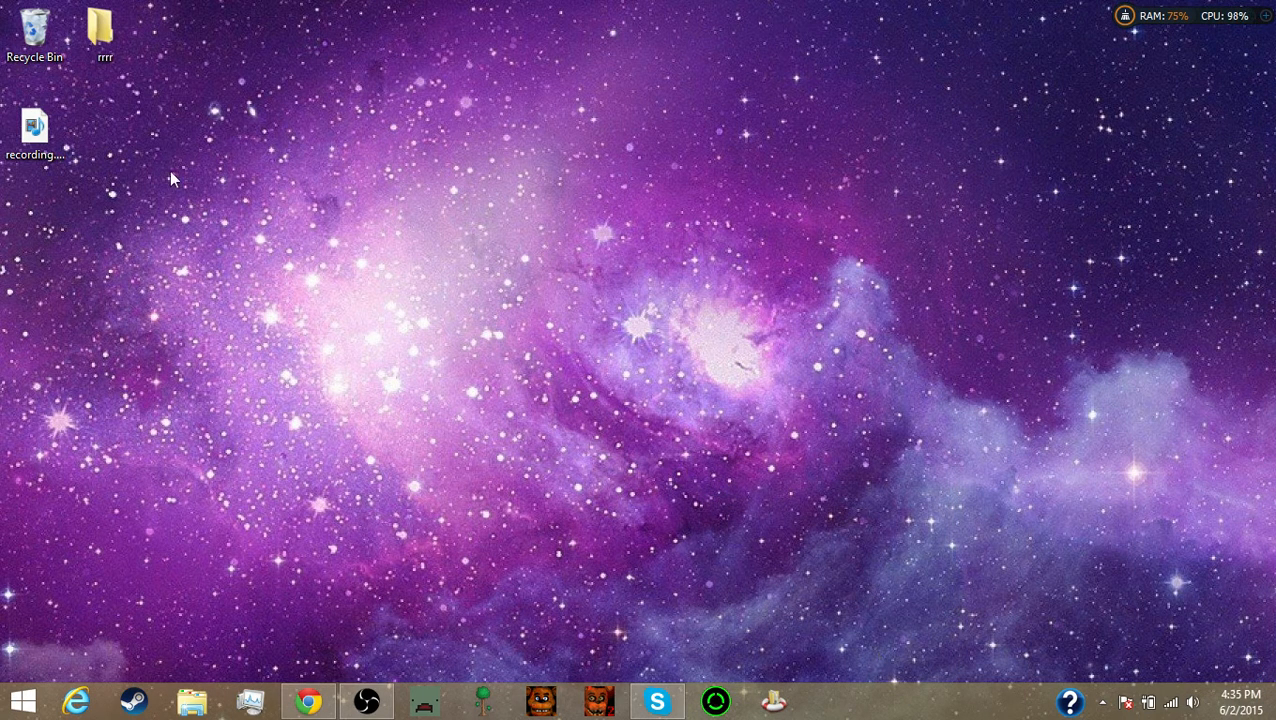
mouse_move(212, 122)
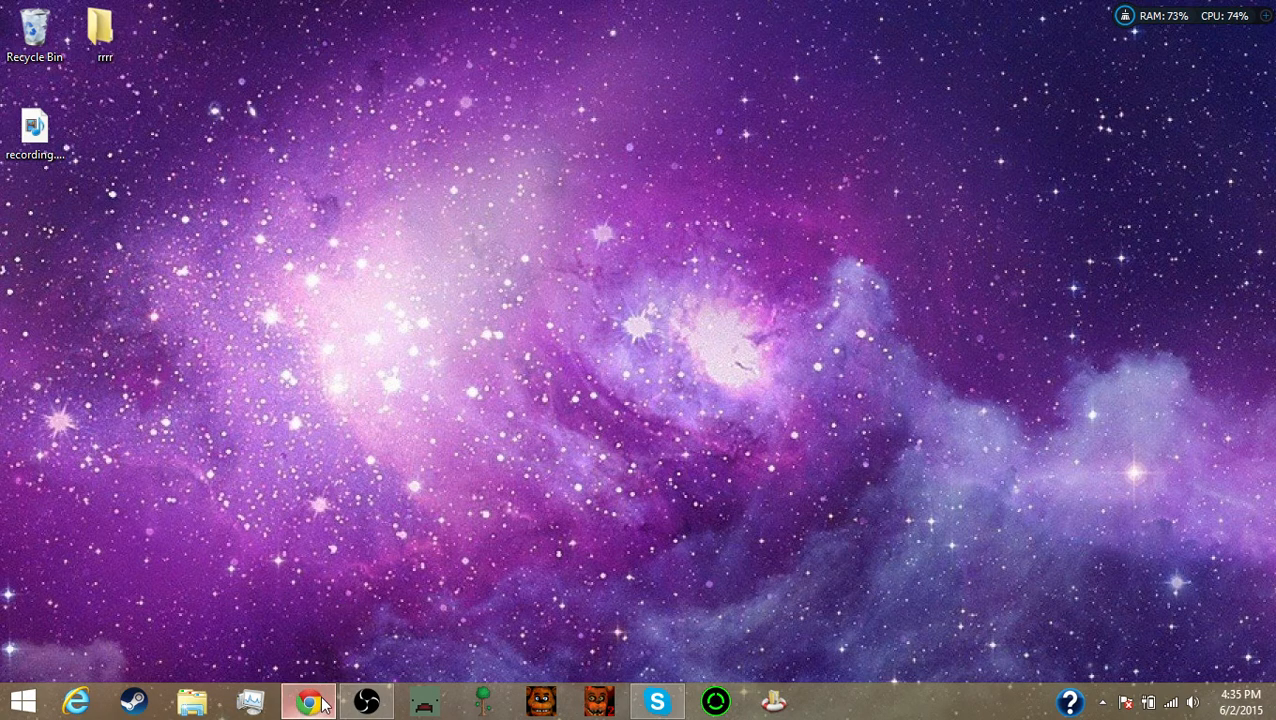
- Bring up Chrome on the Fix-apps.v4 MediaFire page, select its address, and close the browser
left_click(307, 700)
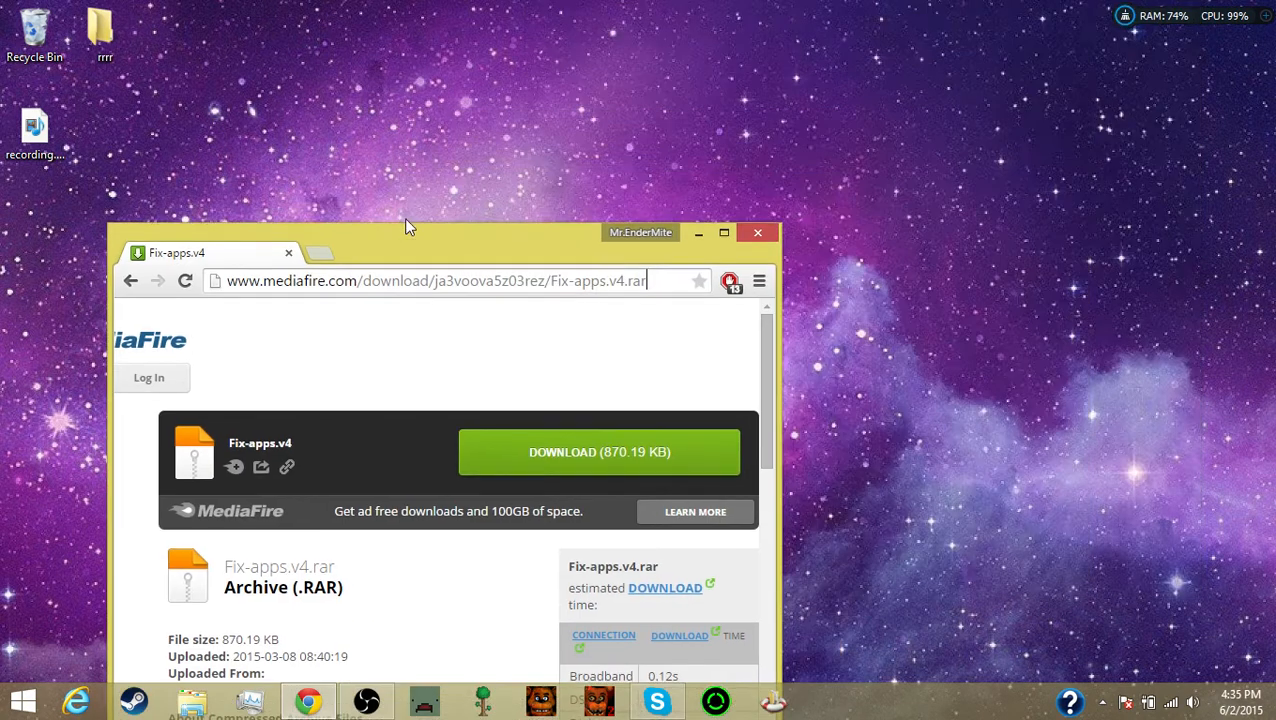
left_click(723, 232)
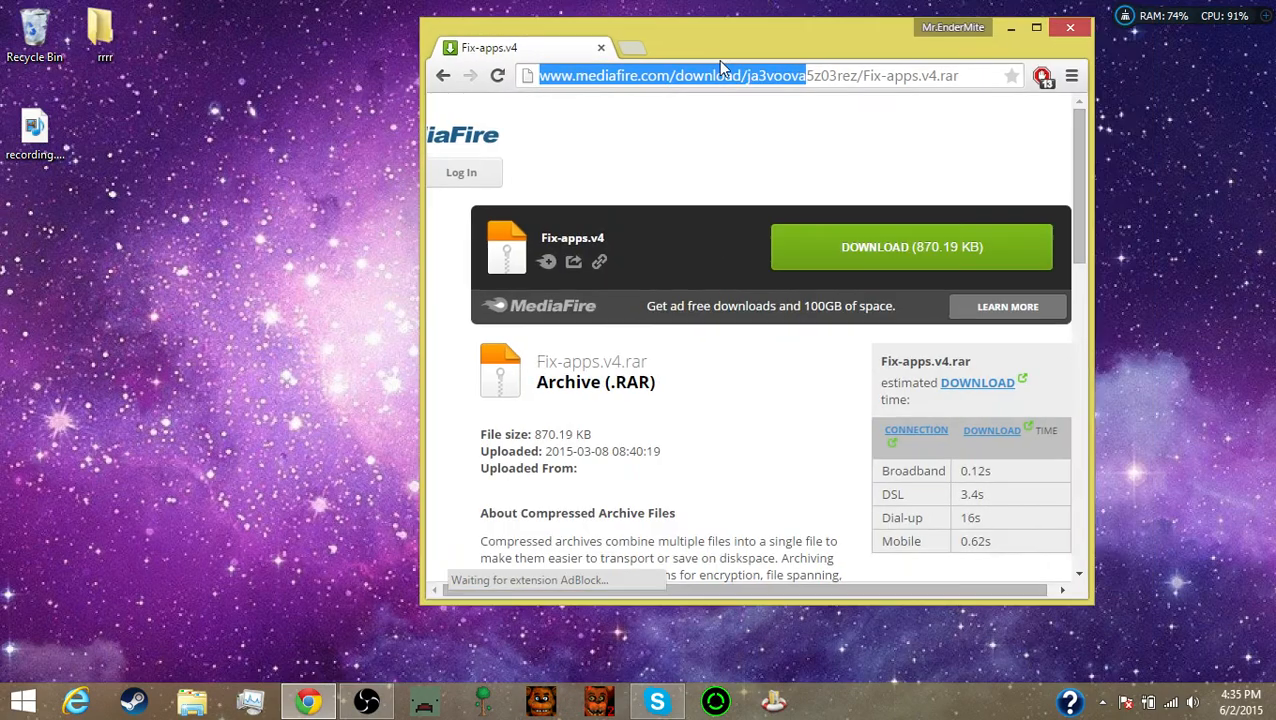
left_click(1036, 27)
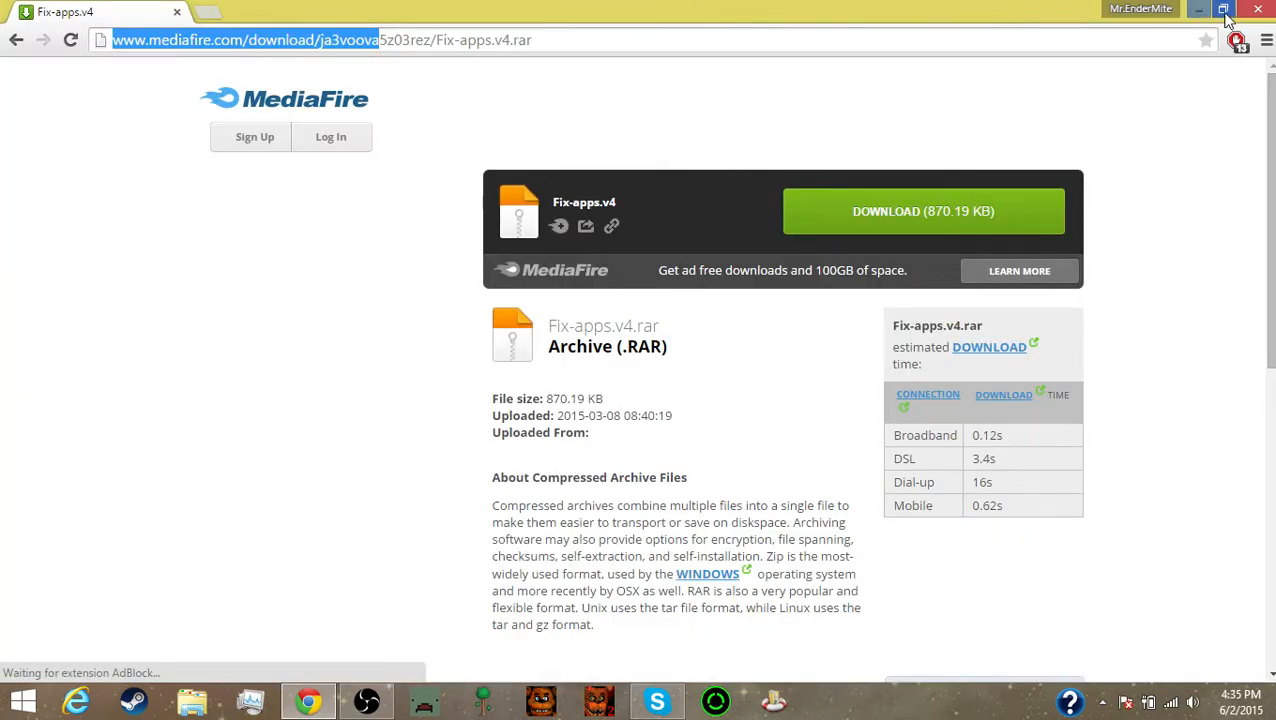
left_click(1224, 9)
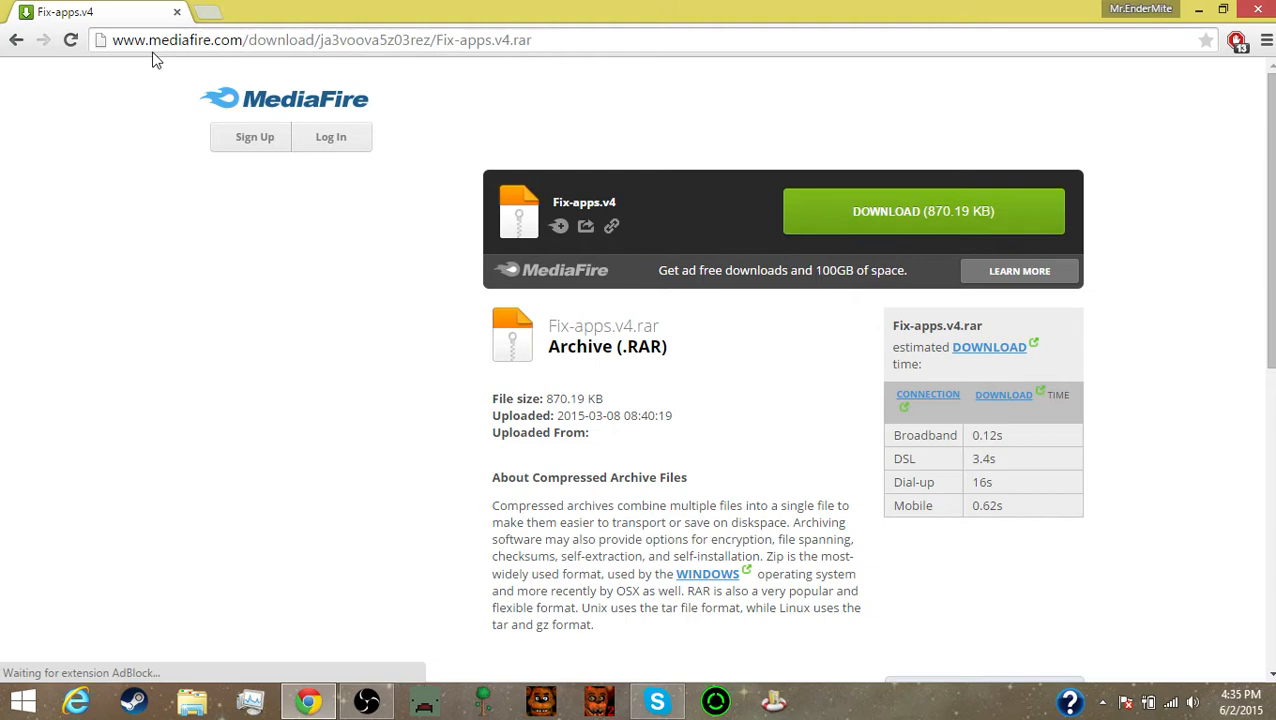
left_click(922, 211)
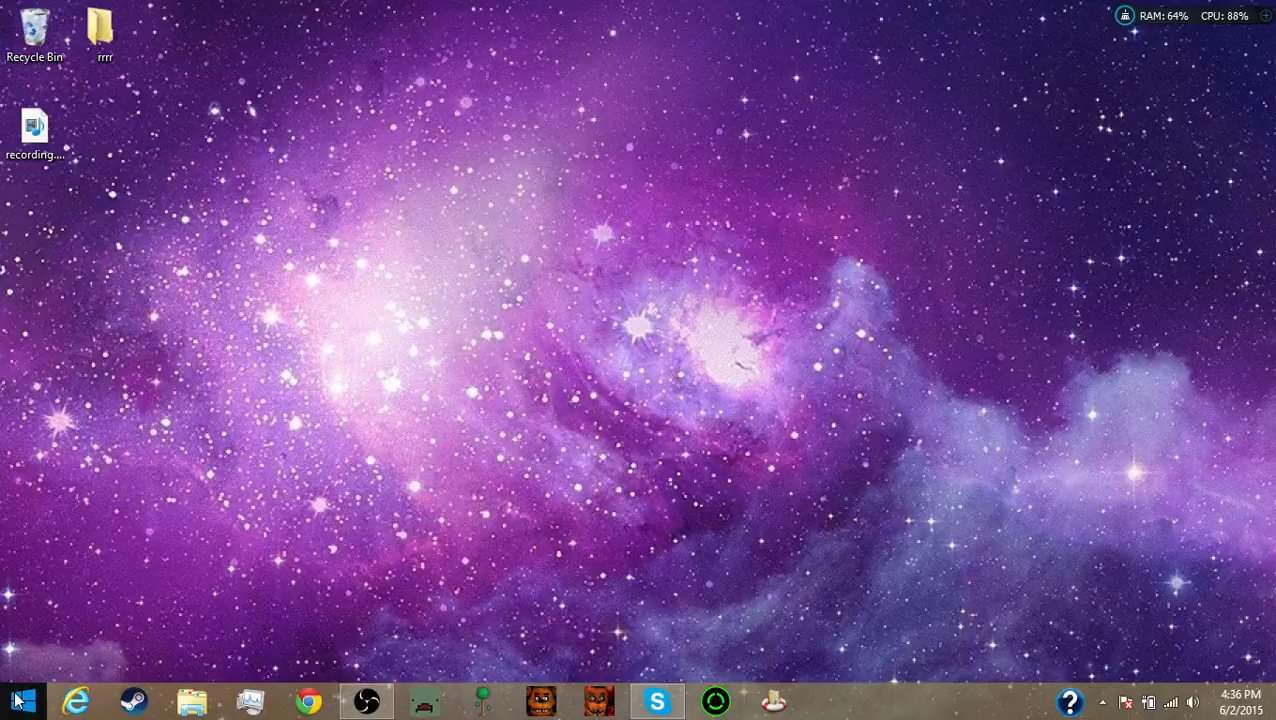
- Search from the Start screen with 'fi', trimming the term to locate Fix-apps.v4.rar
left_click(16, 699)
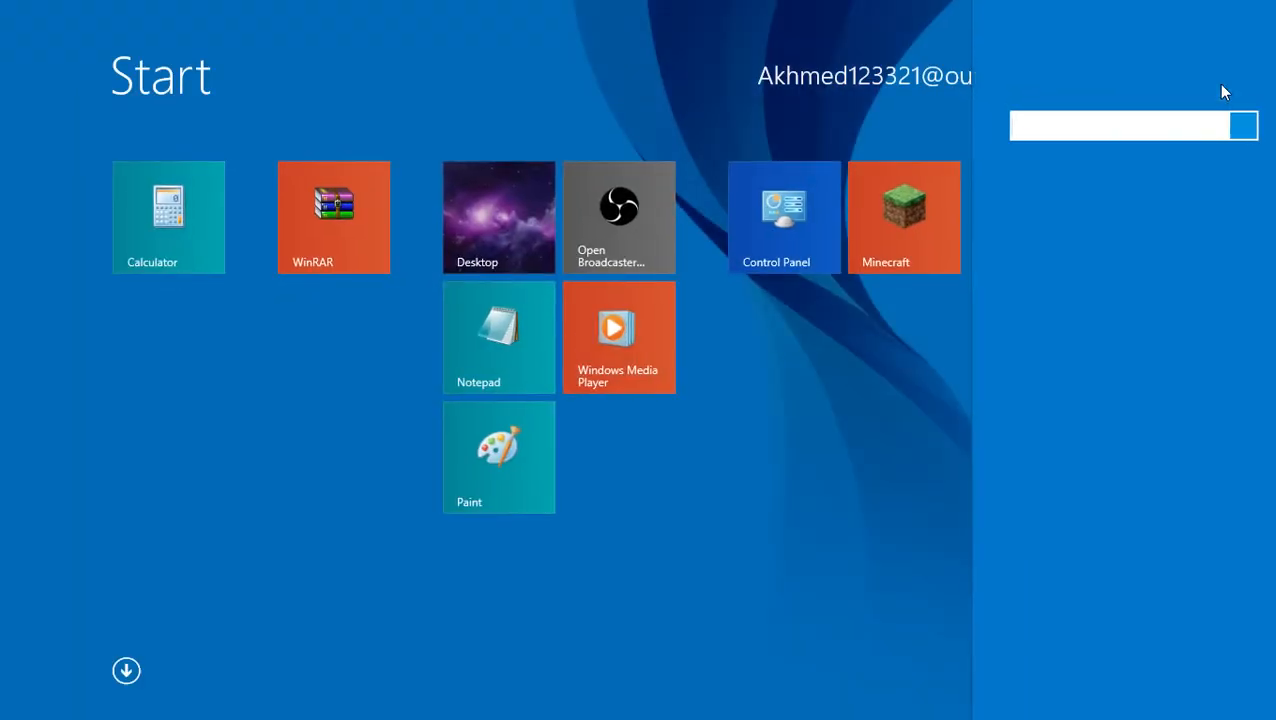
type("fixed")
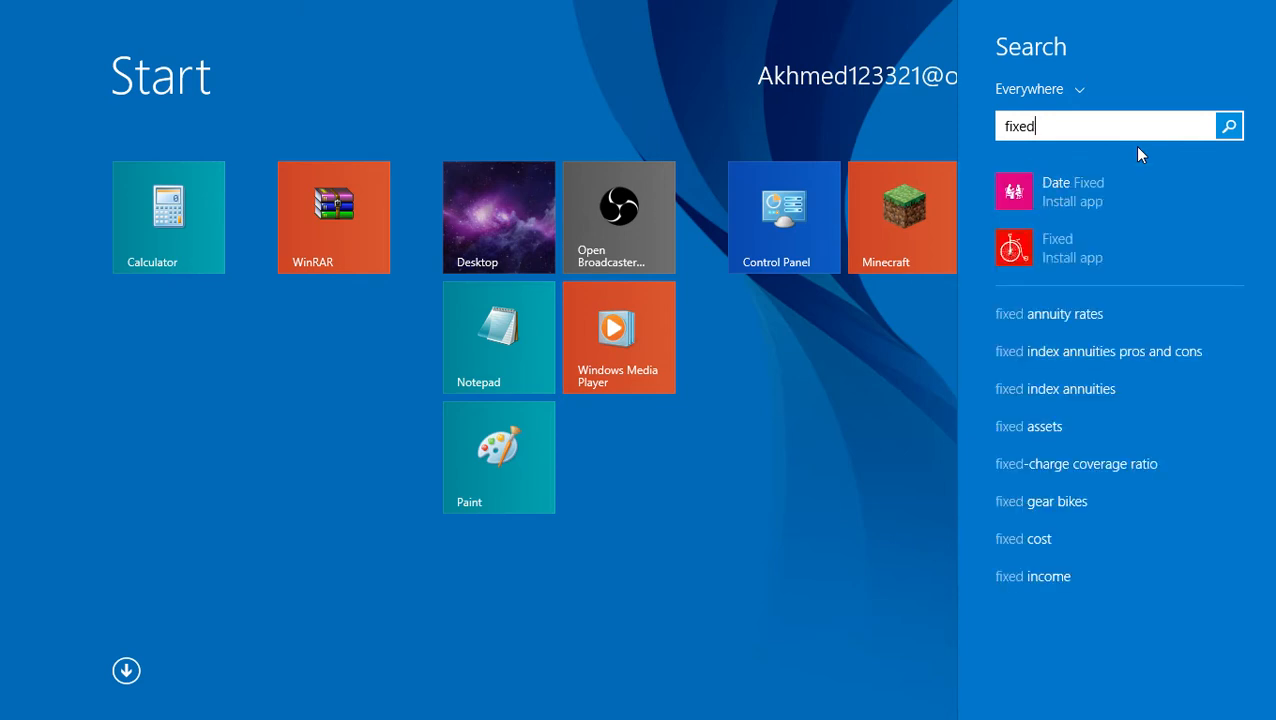
key("BackSpace")
type(" ap")
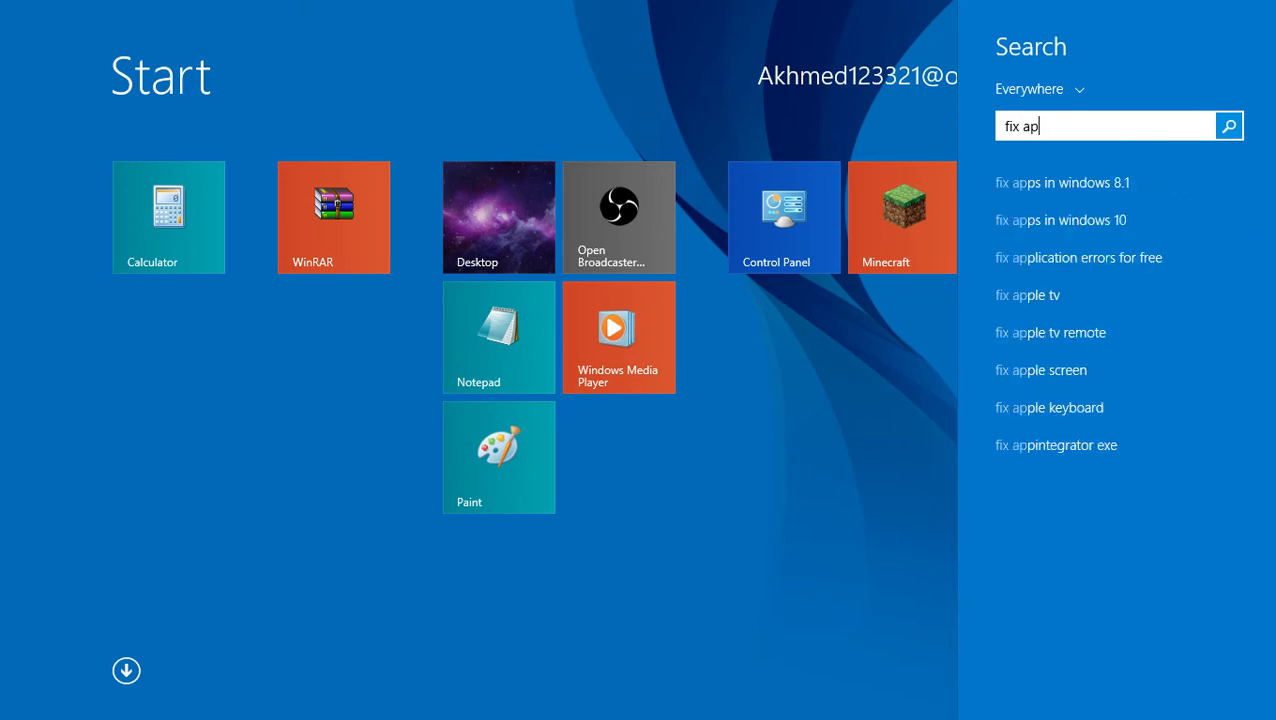
key("Backspace")
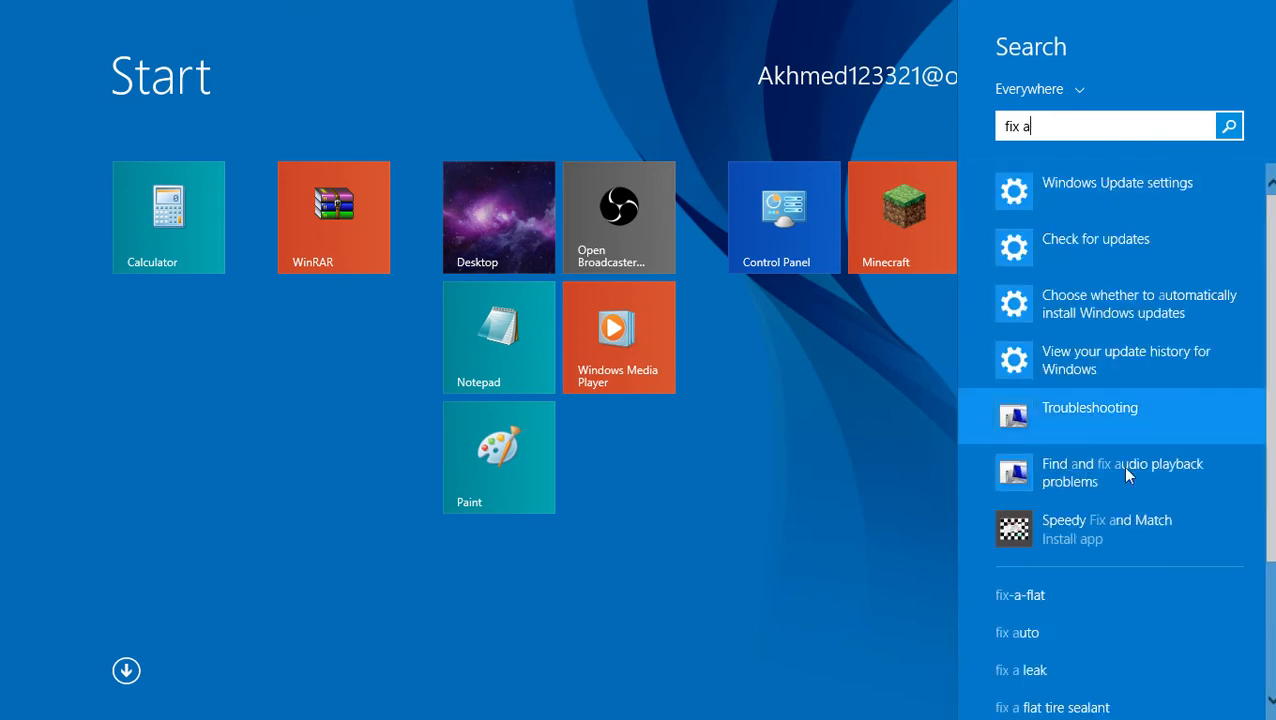
key("Backspace")
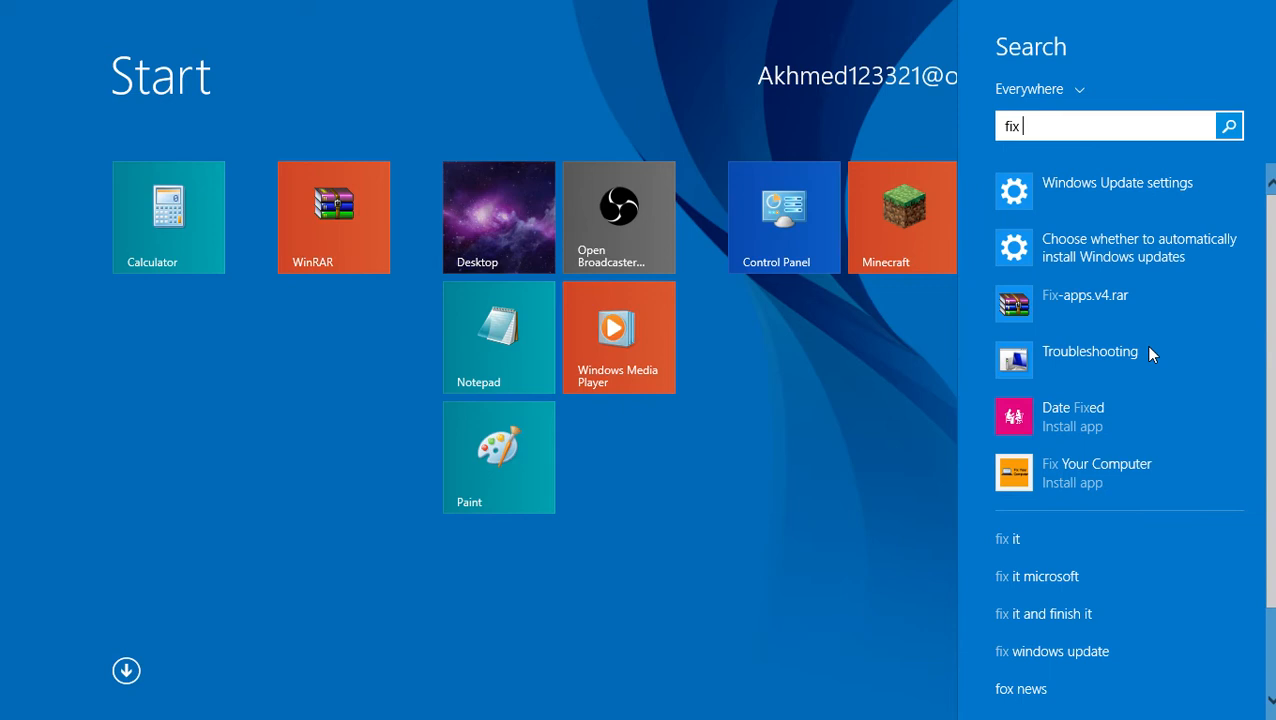
mouse_move(1040, 304)
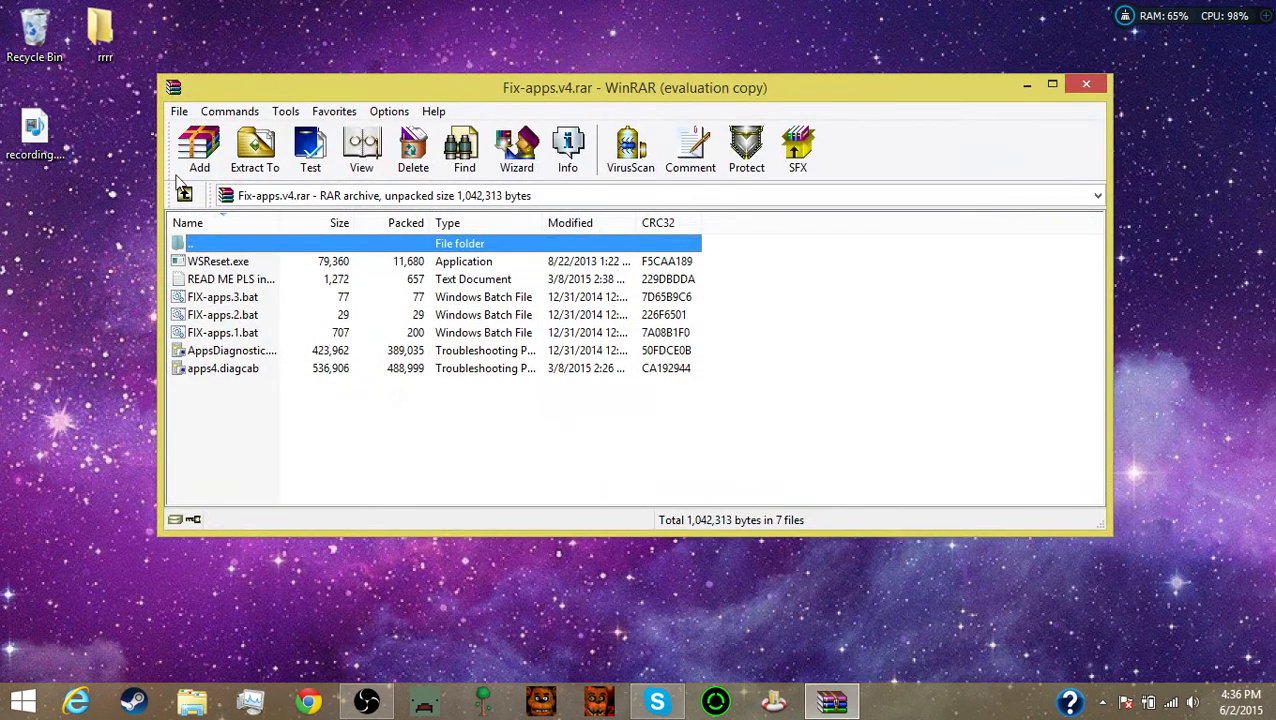
mouse_move(462, 243)
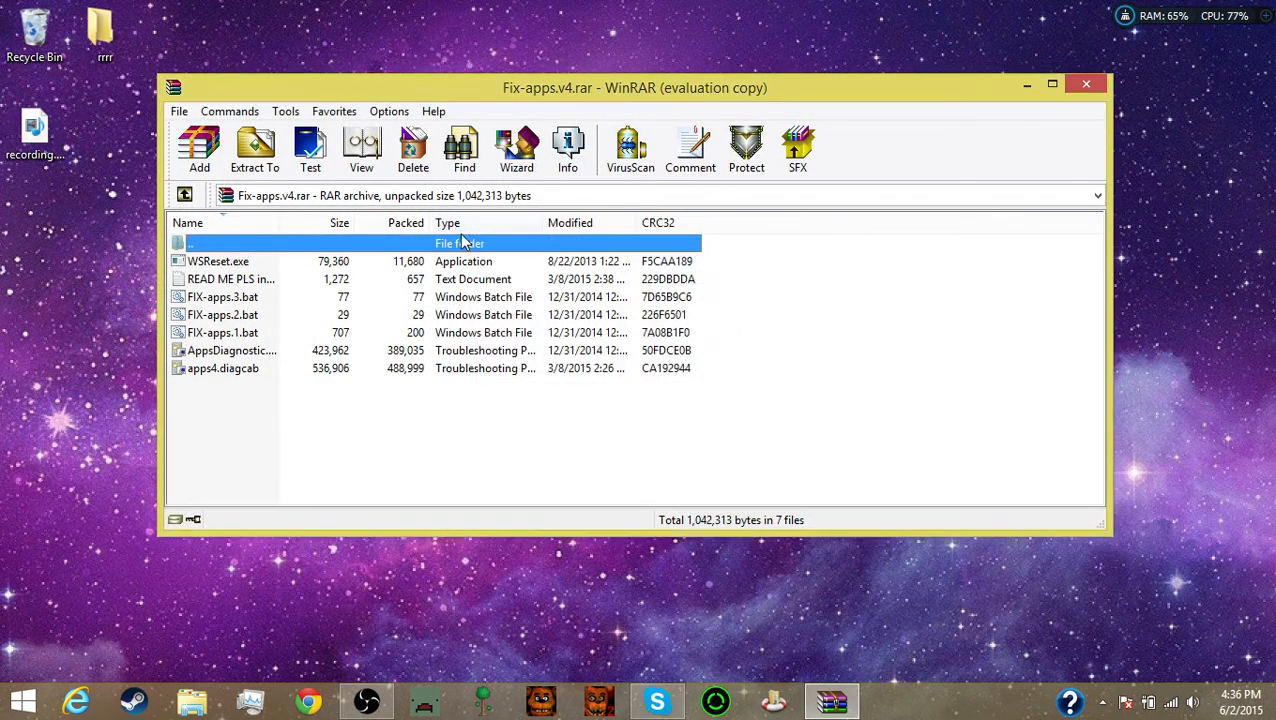
double_click(230, 279)
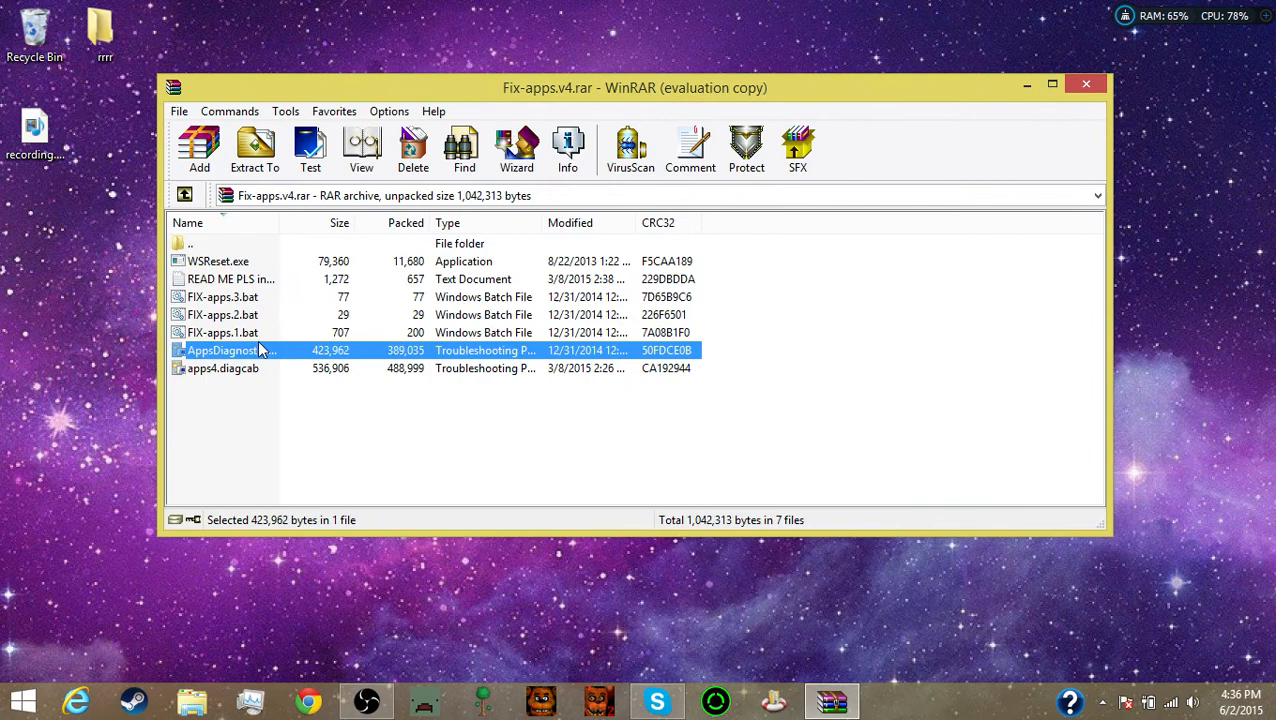
left_click(222, 332)
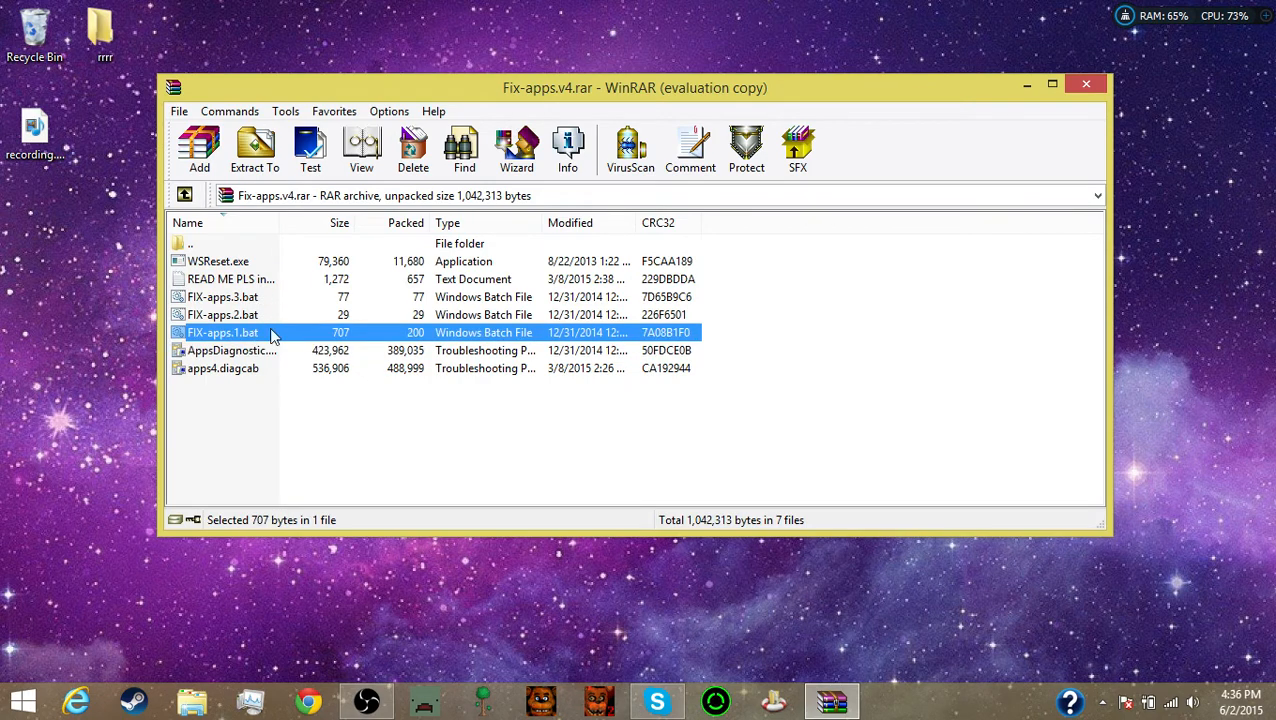
mouse_move(285, 338)
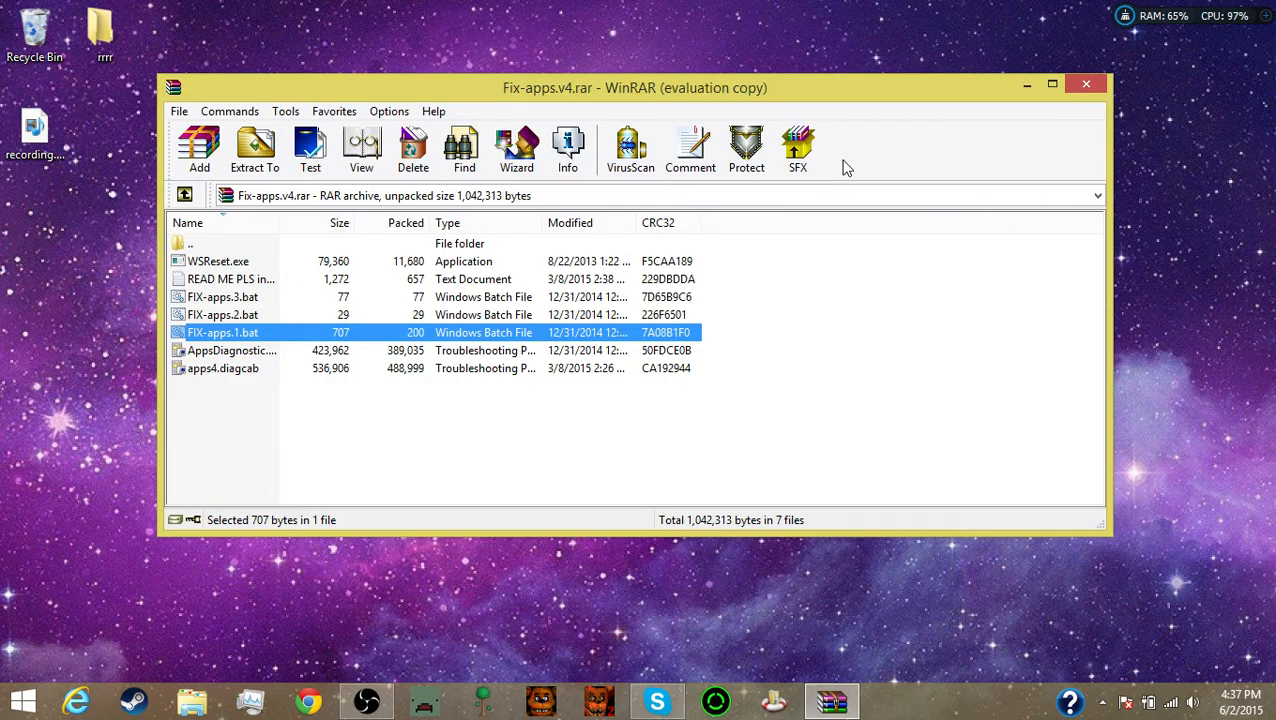
mouse_move(229, 290)
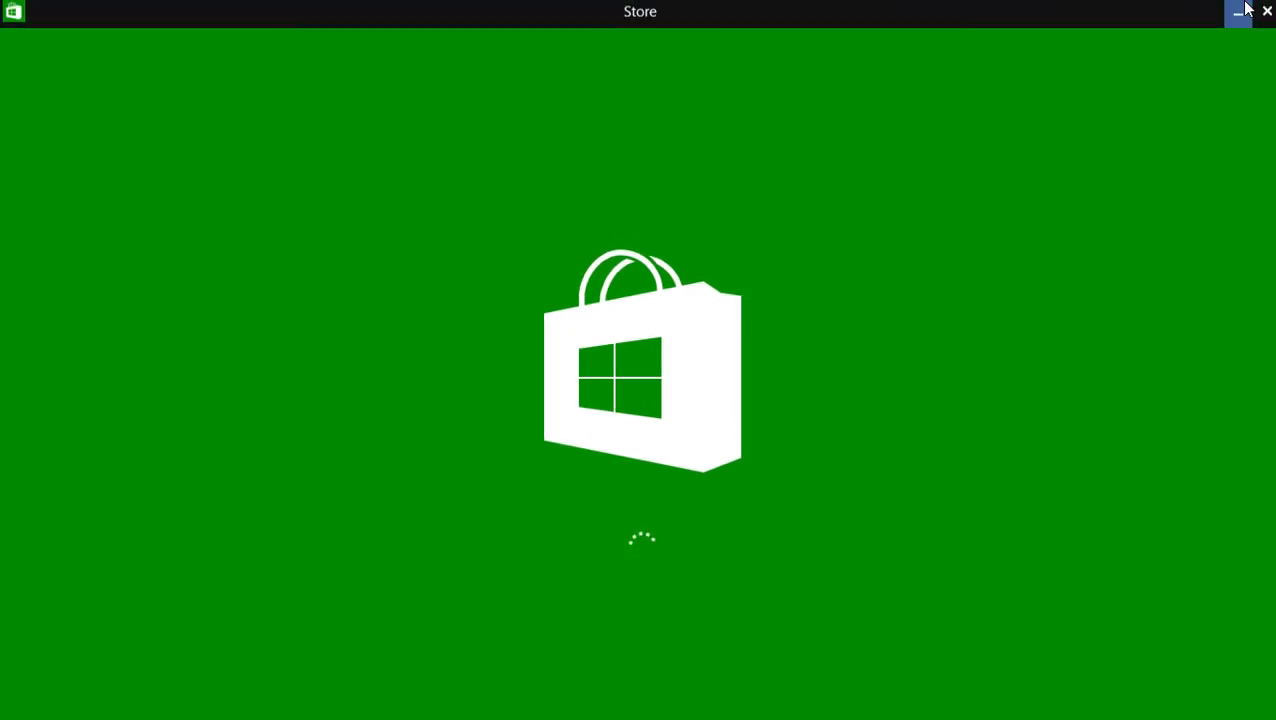
- Minimize the Store stuck on its loading screen and scroll through the apps view
left_click(1267, 11)
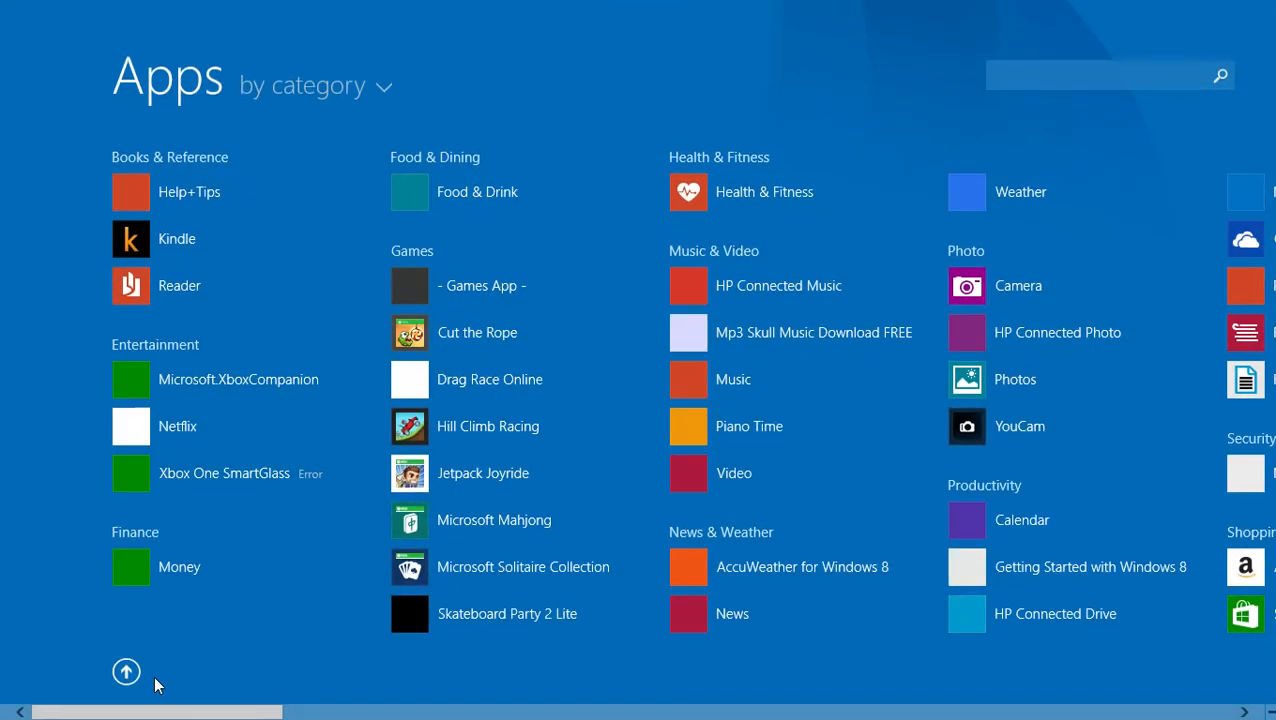
mouse_move(630, 595)
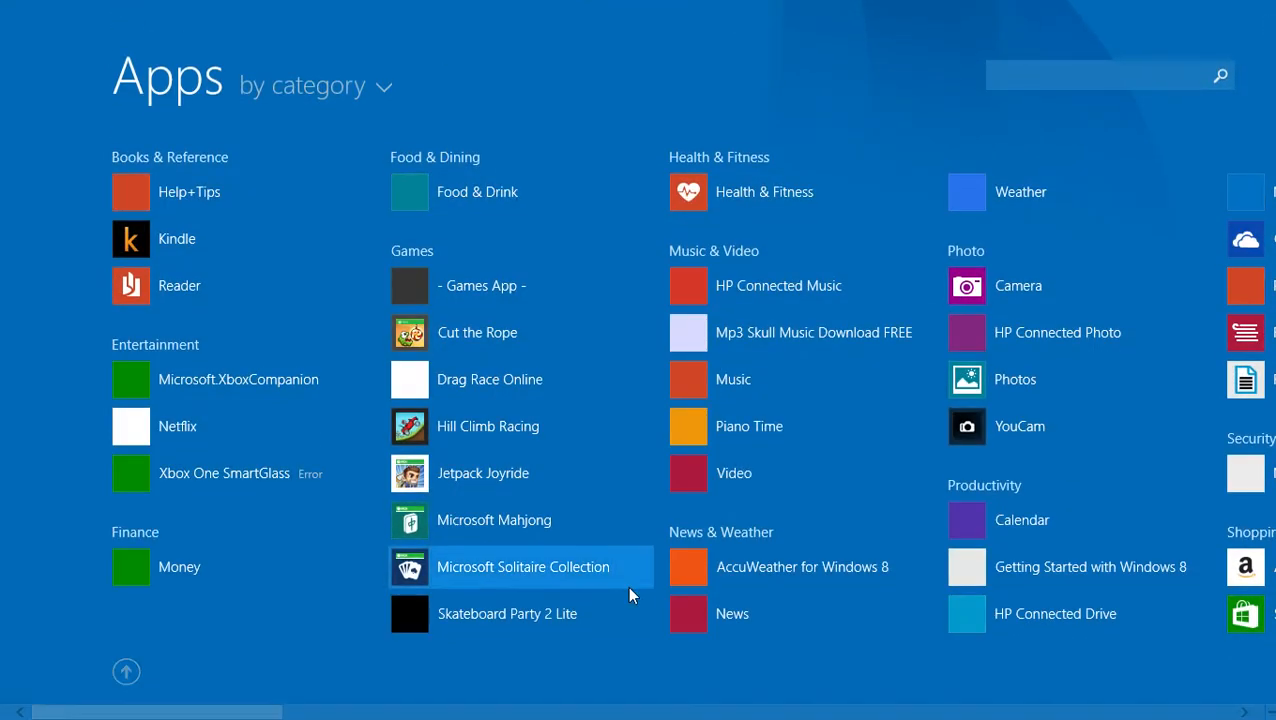
scroll("right", 3)
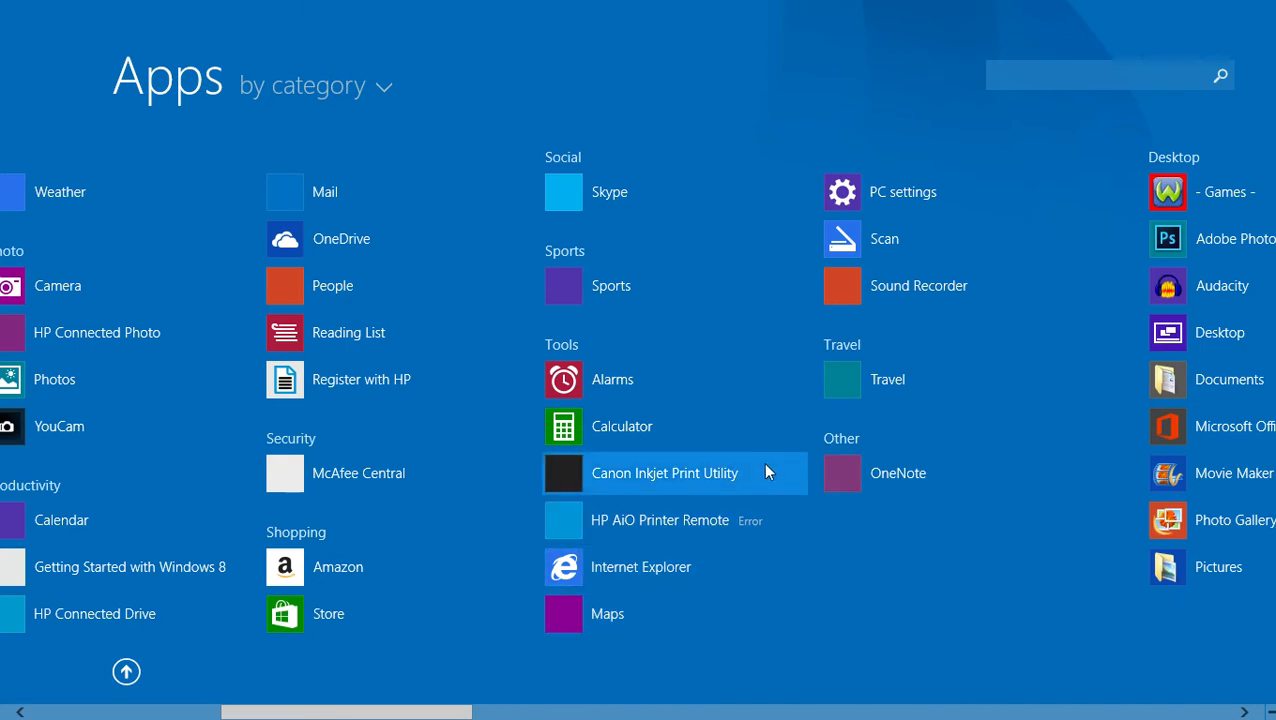
scroll("right", 3)
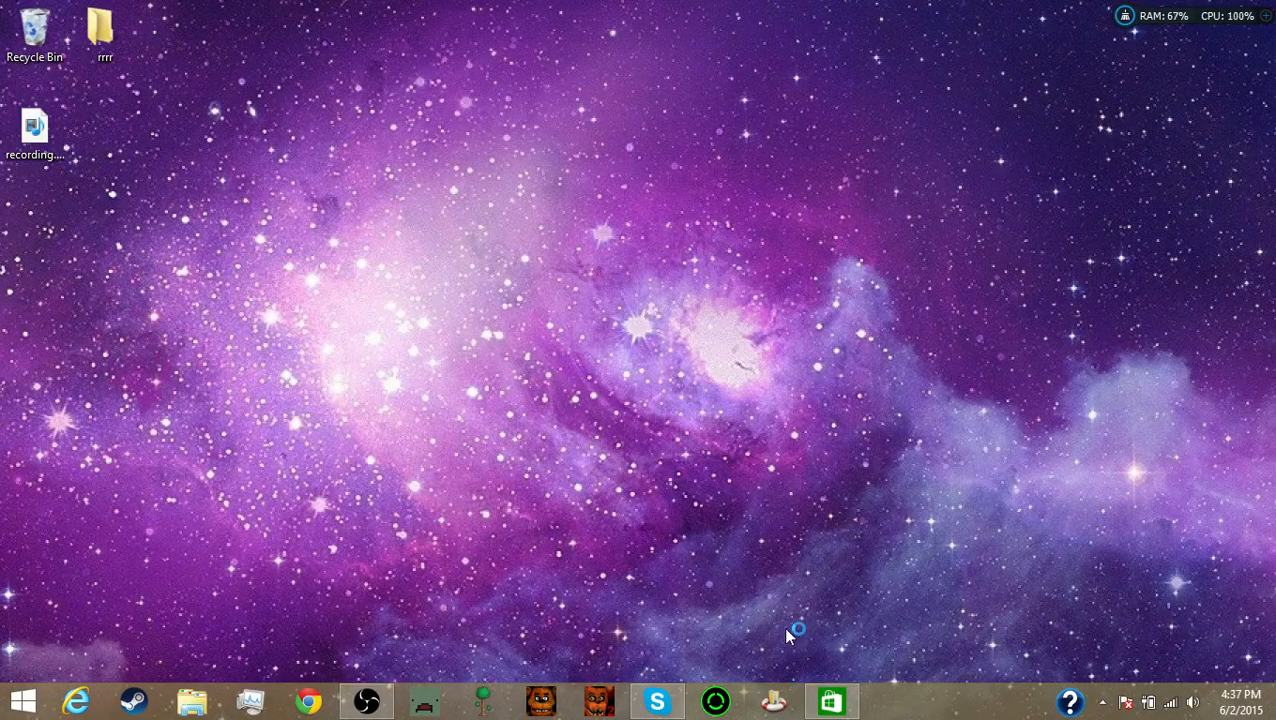
mouse_move(753, 393)
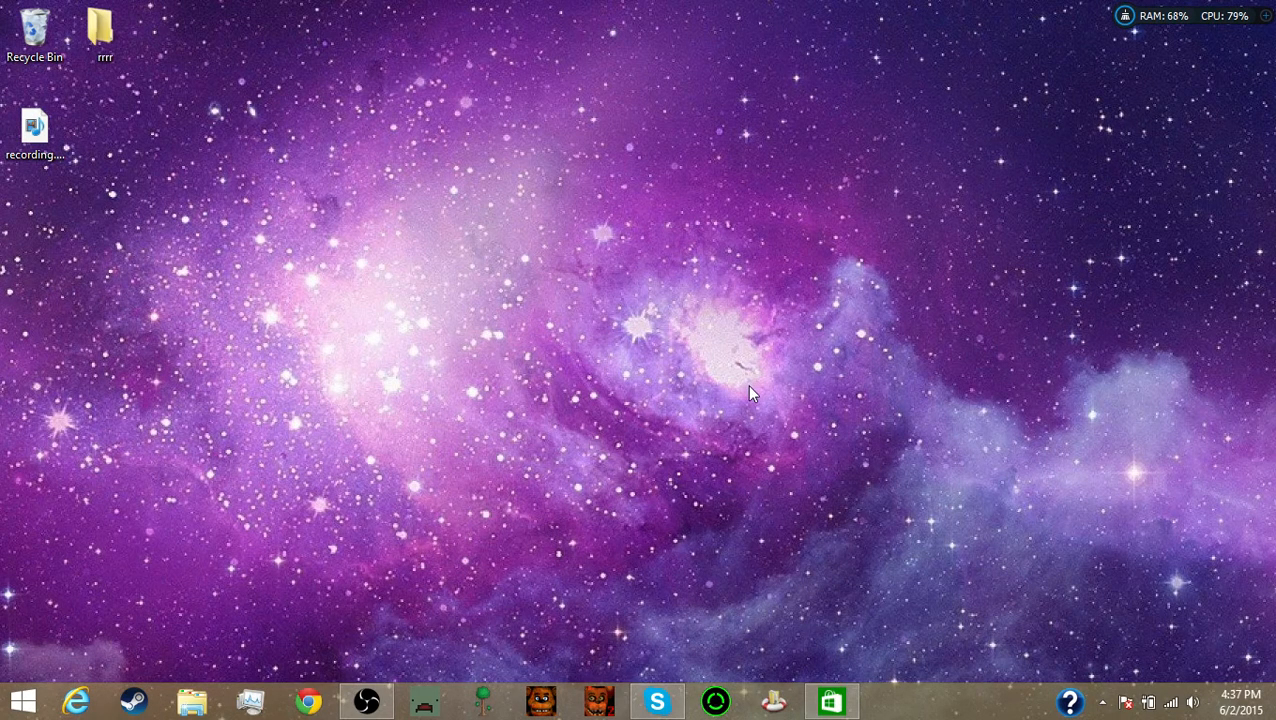
mouse_move(845, 645)
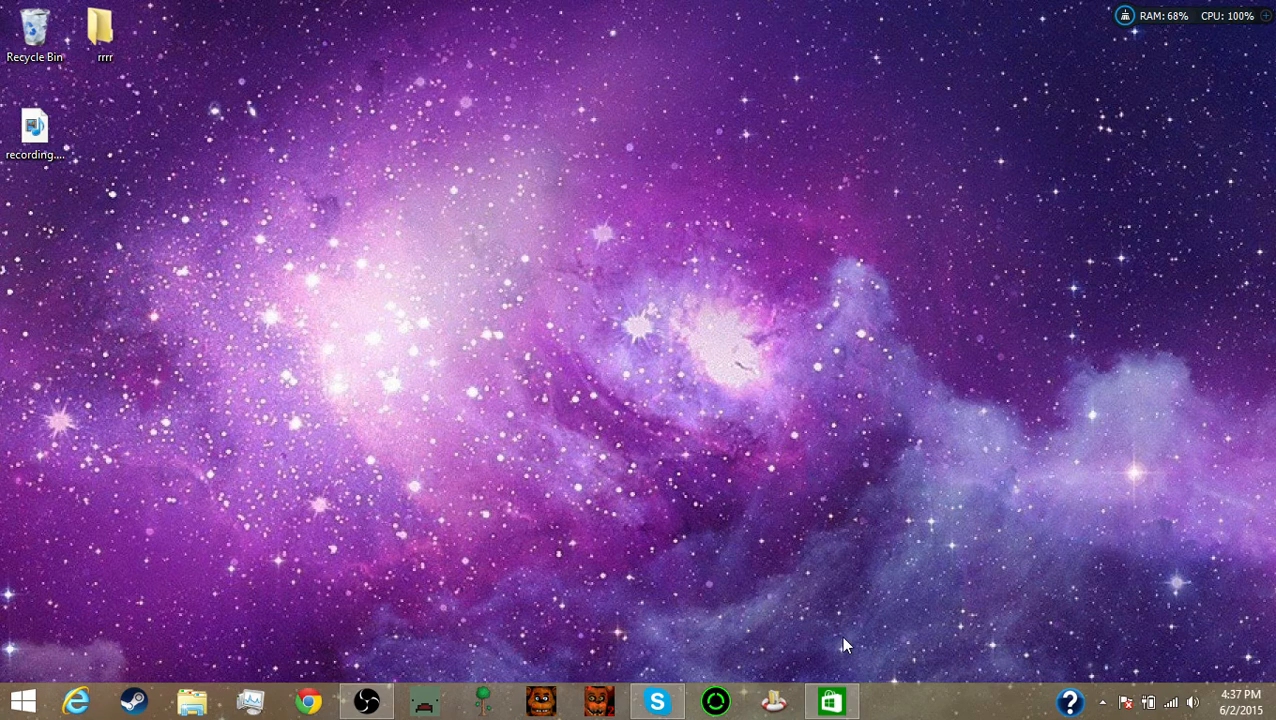